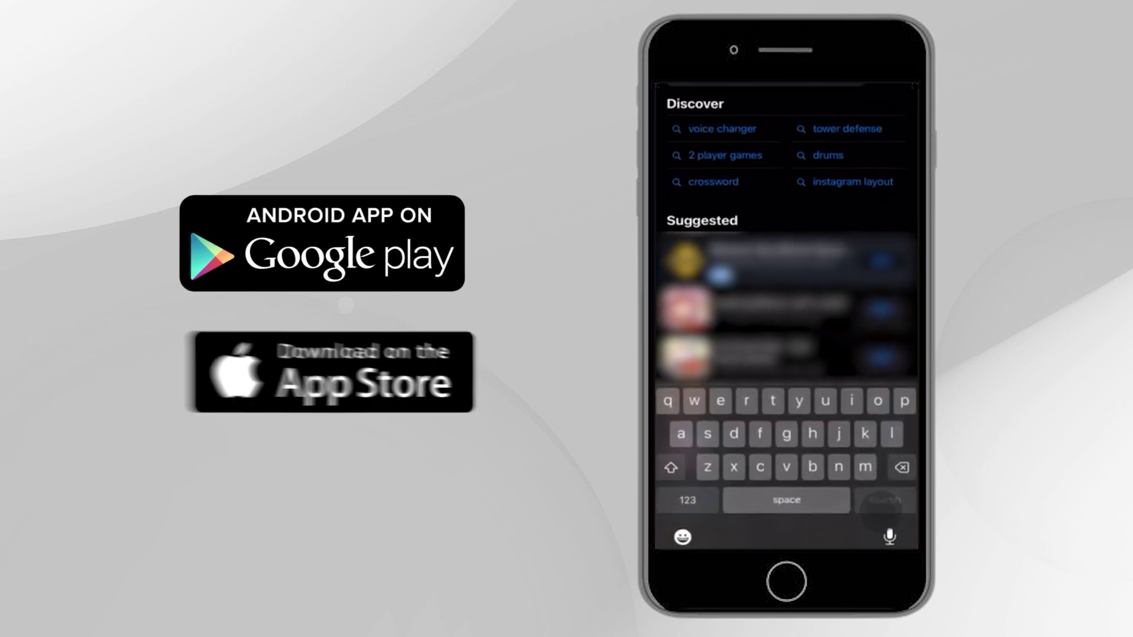
# Install JiveTel Mobile from the App Store, launch it, and allow microphone access
pyautogui.write('JI')
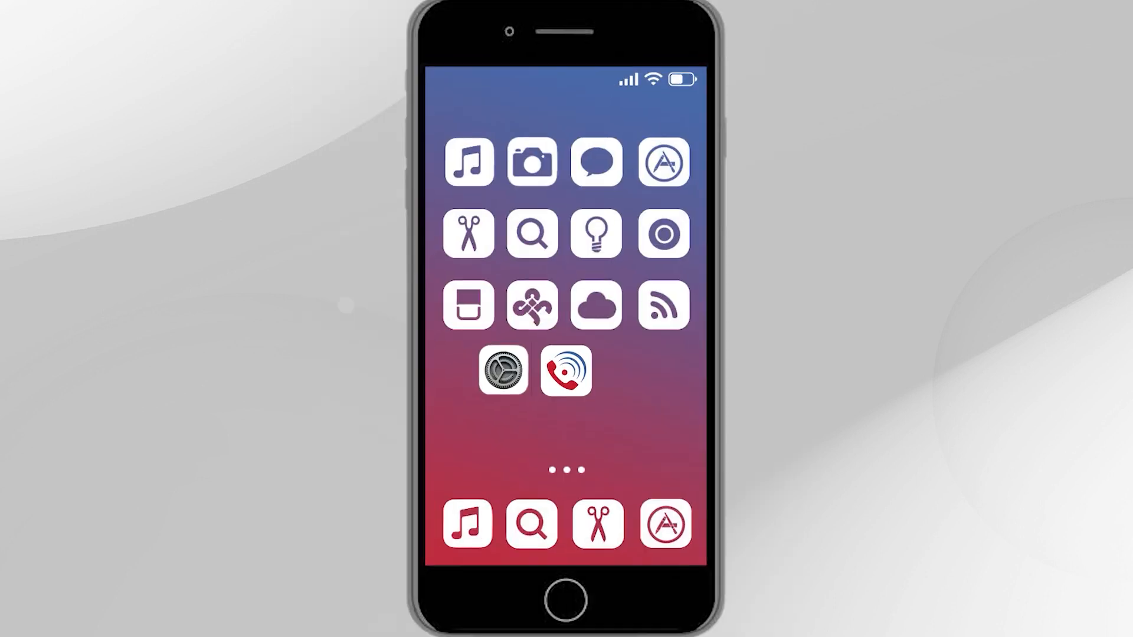
pyautogui.click(566, 371)
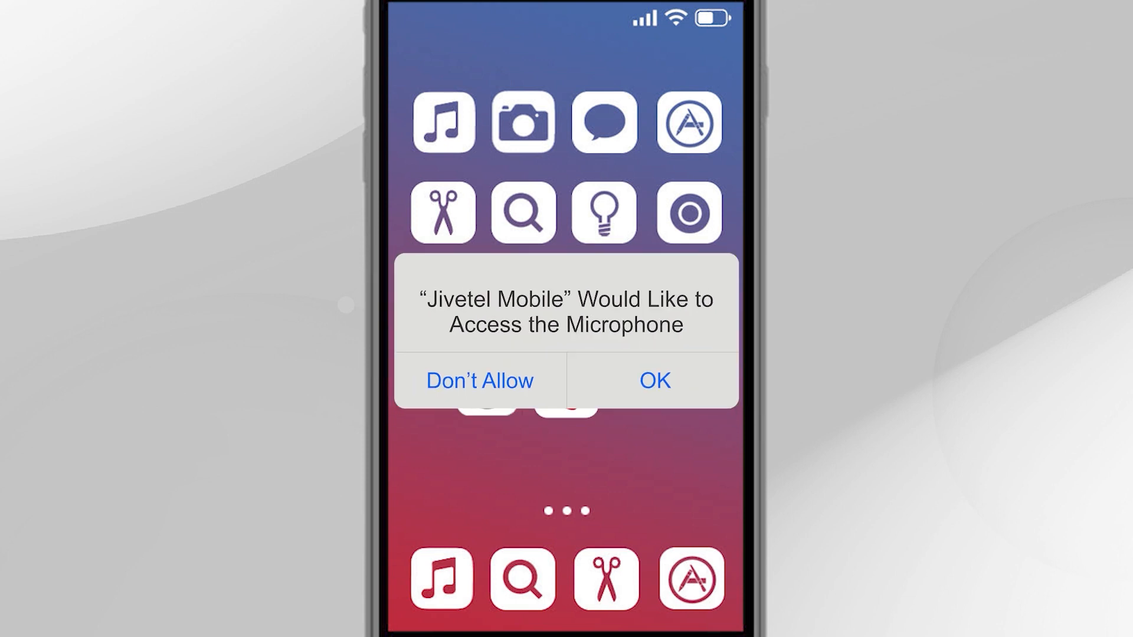
pyautogui.click(653, 381)
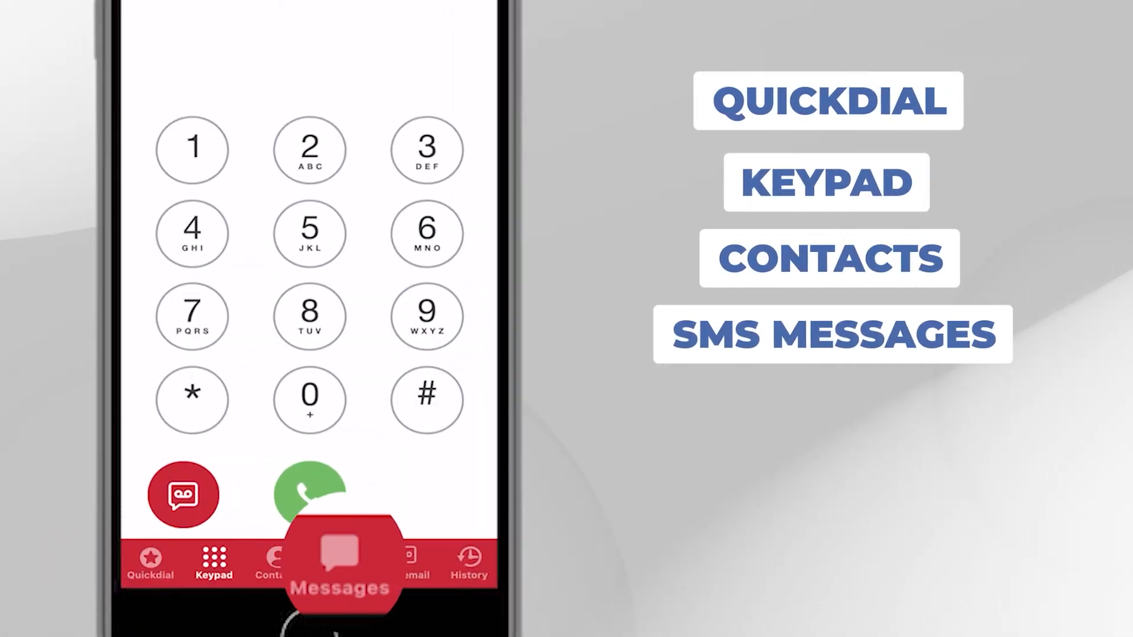
# Open the SMS Messages section from the bottom bar
pyautogui.click(468, 564)
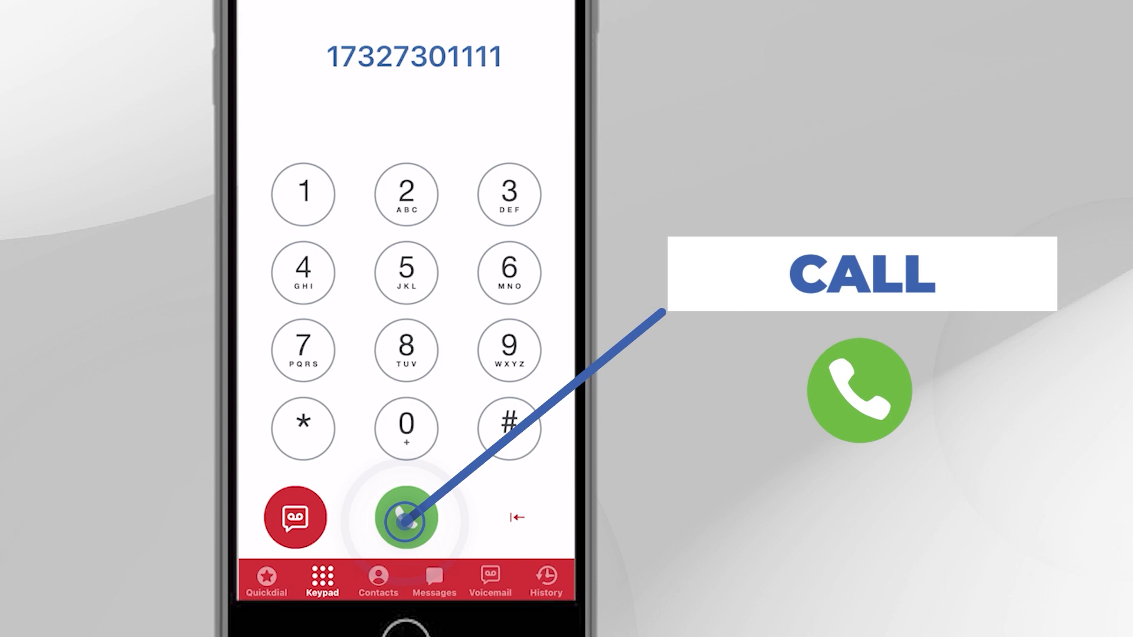
pyautogui.click(406, 518)
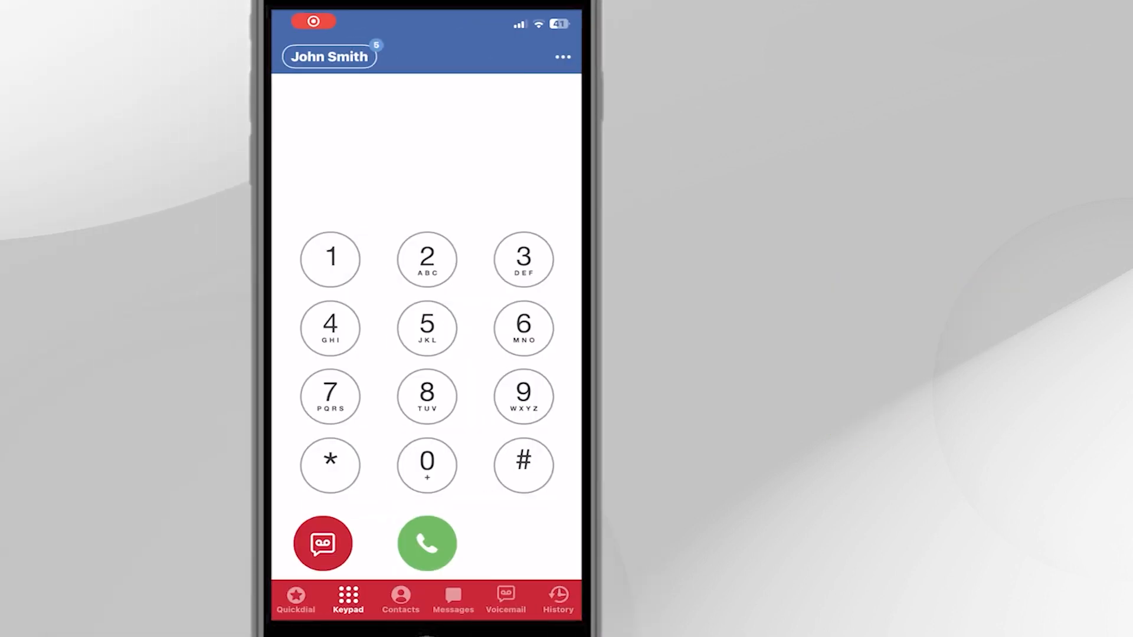
pyautogui.click(427, 544)
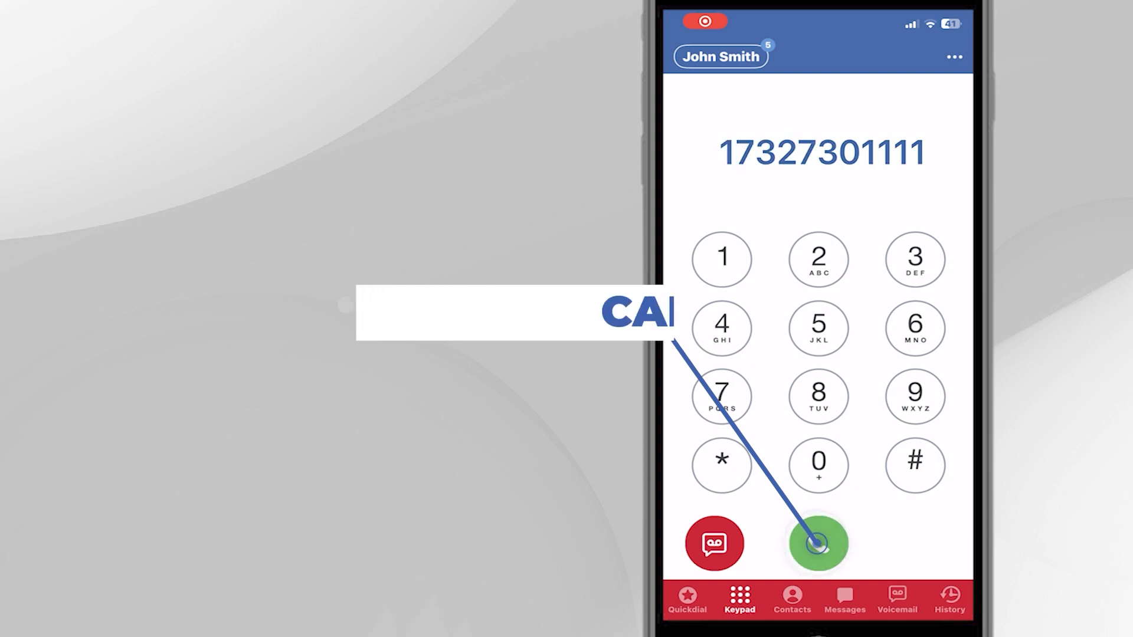
pyautogui.click(818, 543)
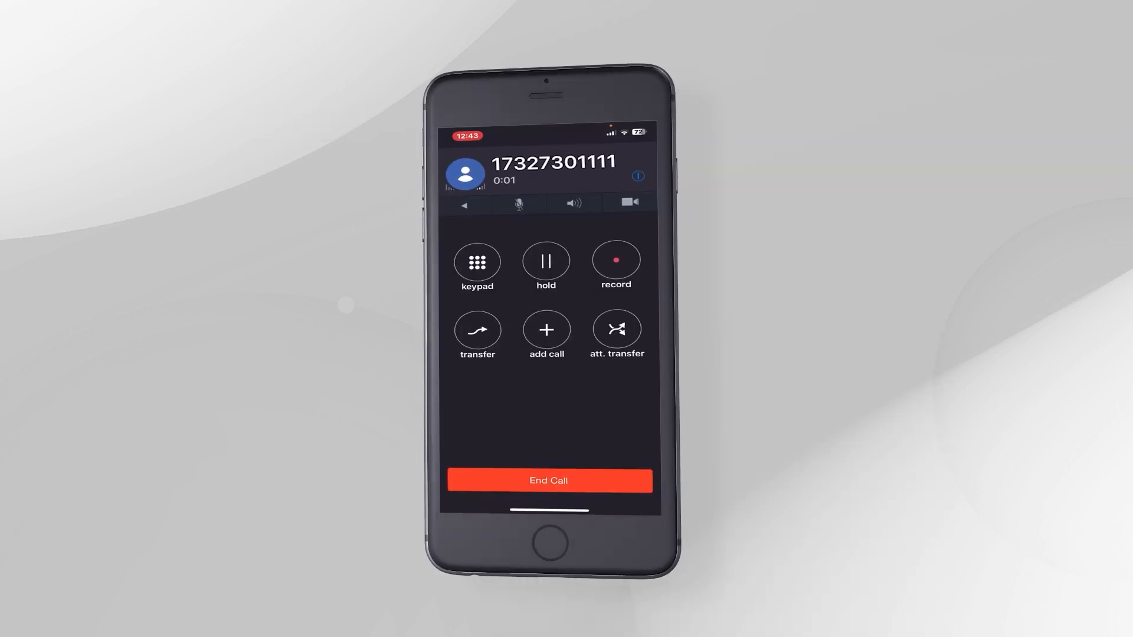
pyautogui.click(545, 262)
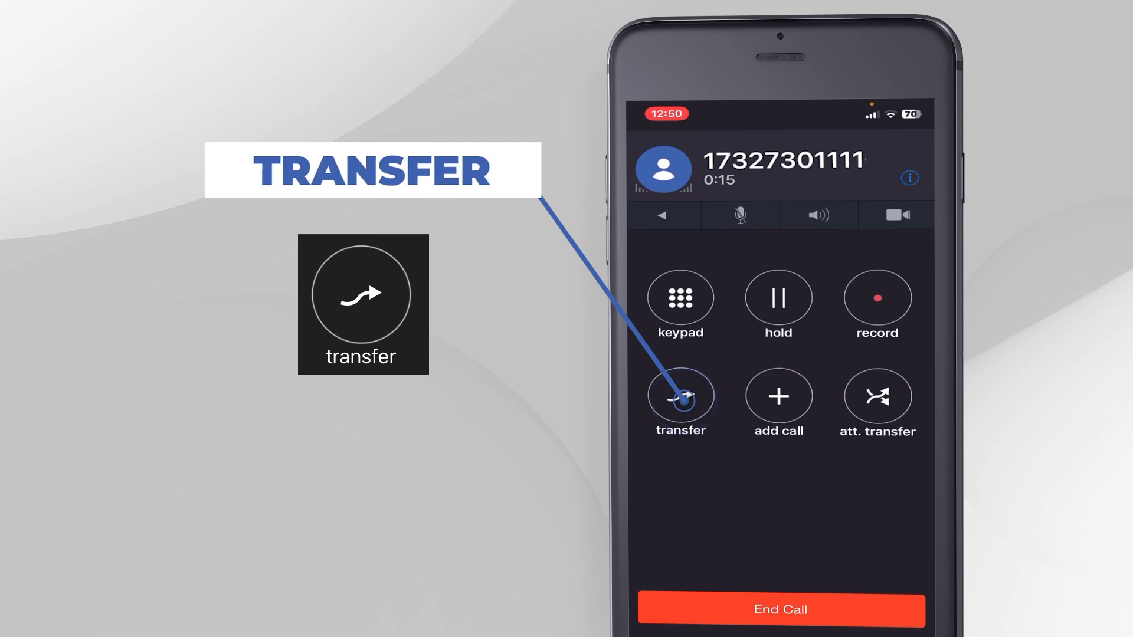
# Transfer the call to extension 101, then begin an attended transfer
pyautogui.click(679, 399)
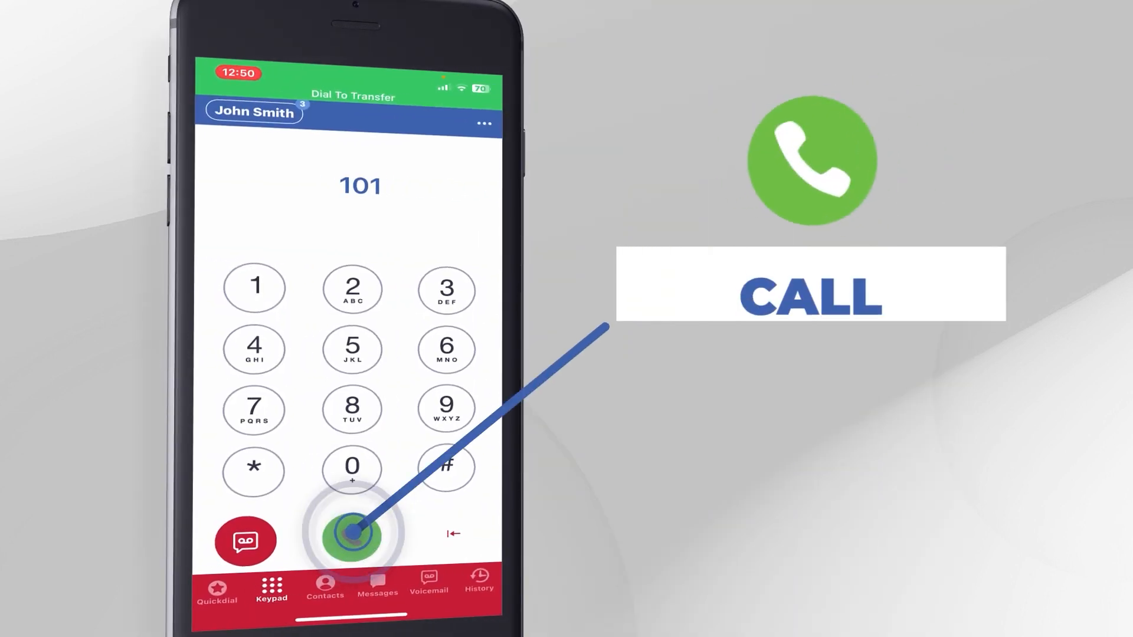
pyautogui.click(352, 534)
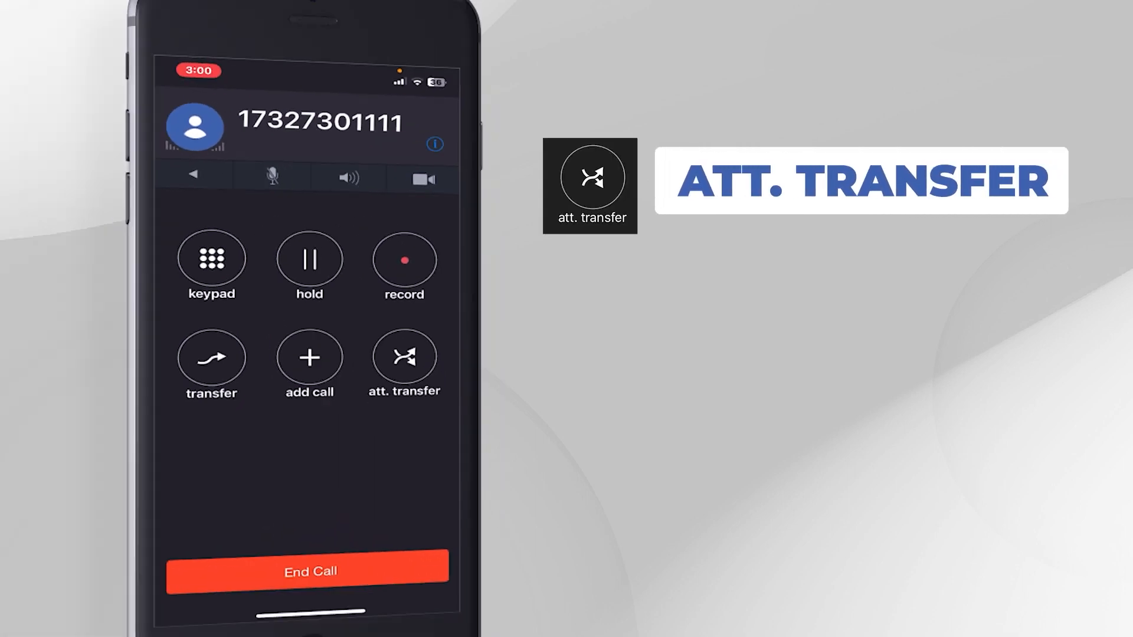
pyautogui.click(404, 358)
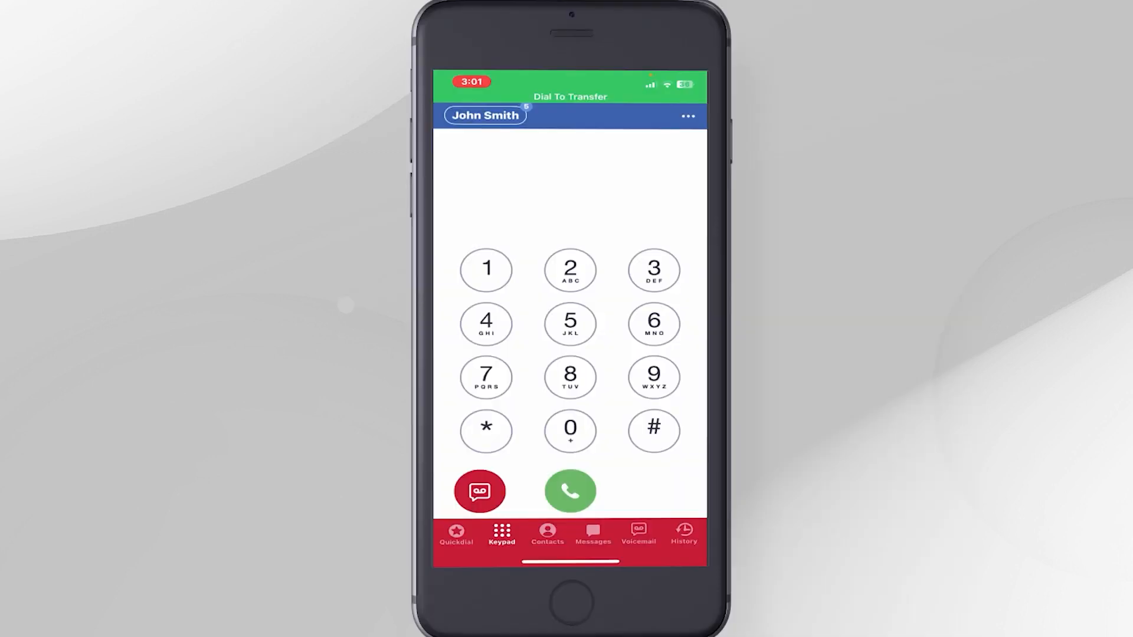
# Dial *9101 on the Dial To Transfer keypad to hand off the call
pyautogui.click(653, 377)
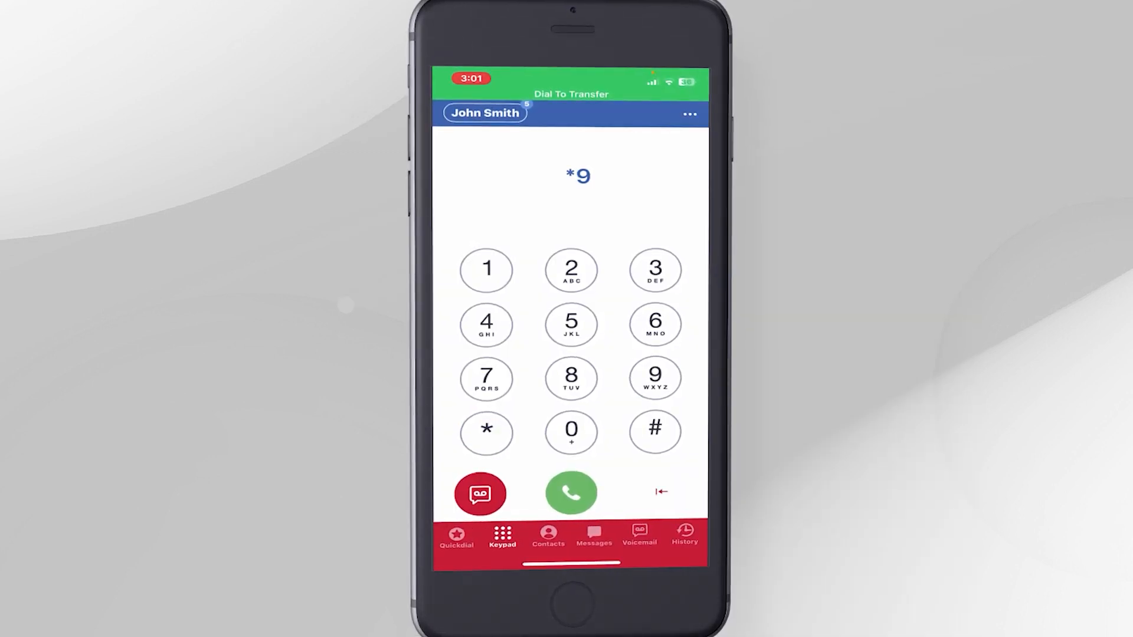
pyautogui.click(486, 270)
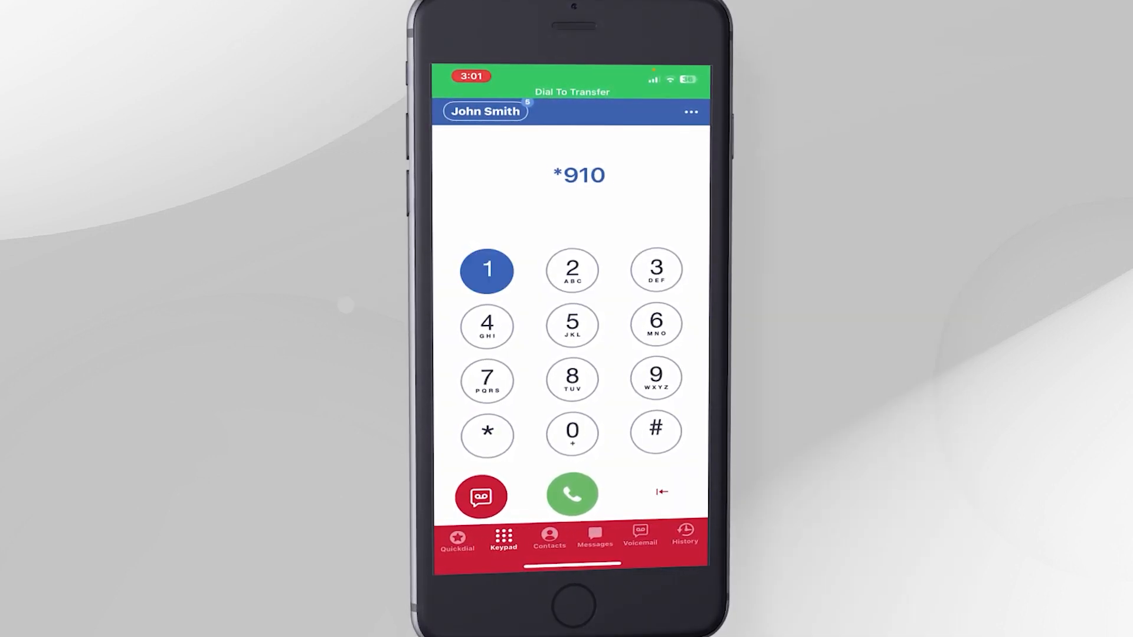
pyautogui.click(487, 270)
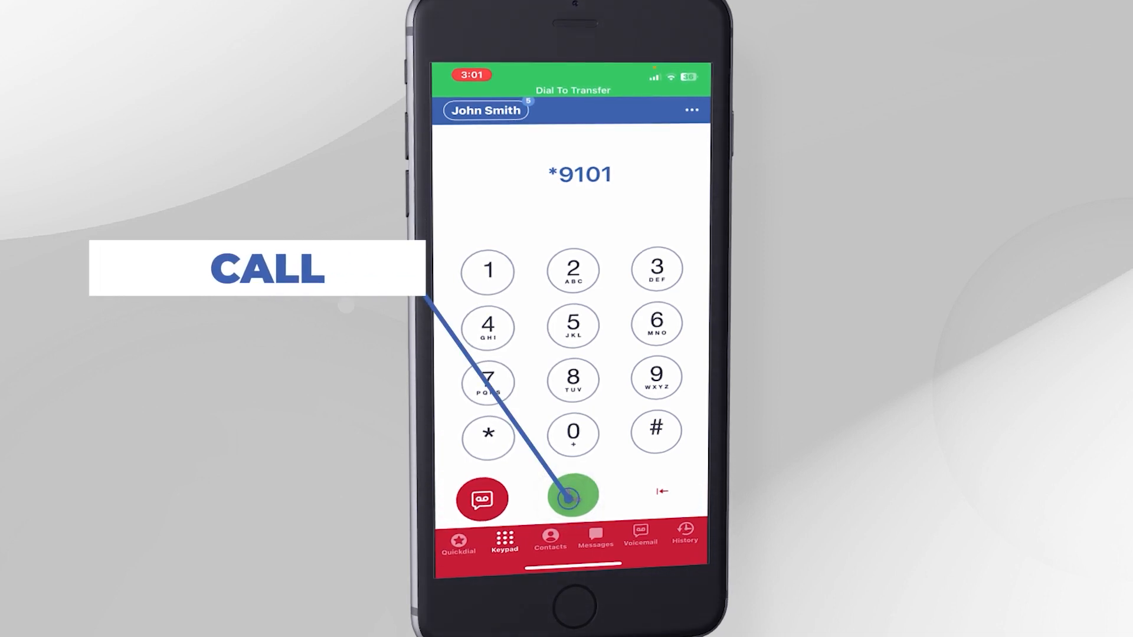
pyautogui.click(572, 497)
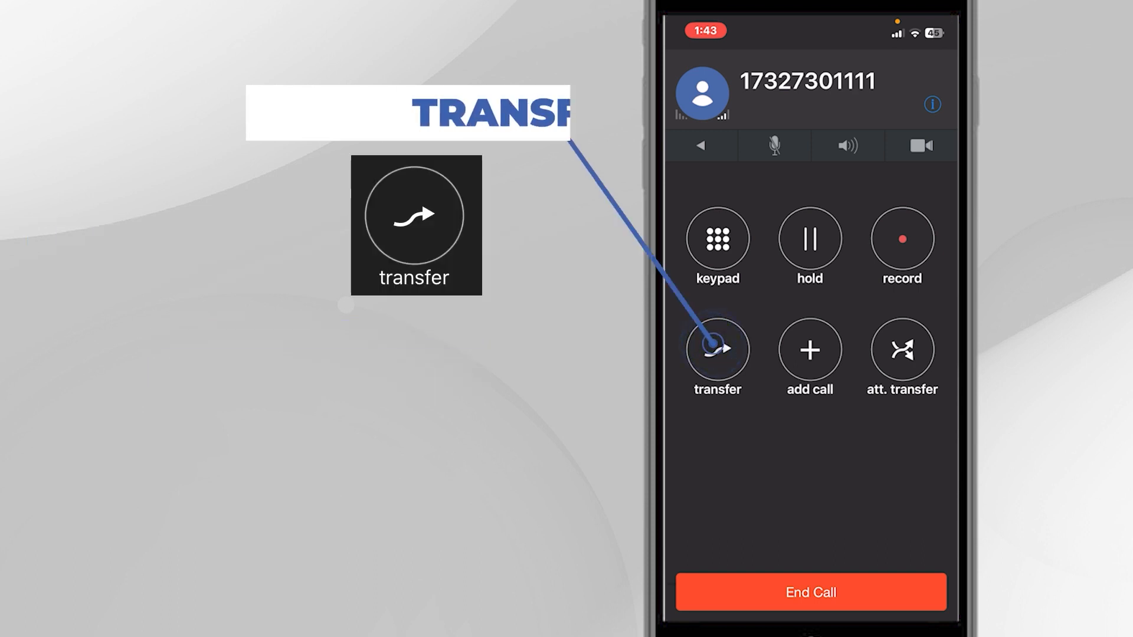
pyautogui.click(716, 349)
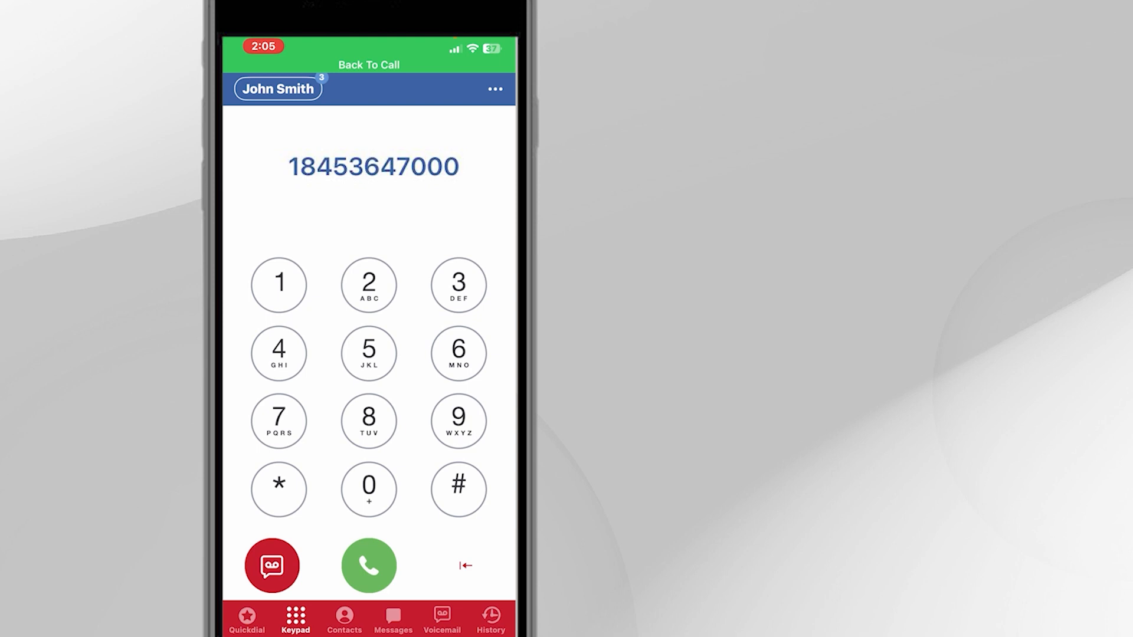
pyautogui.click(368, 566)
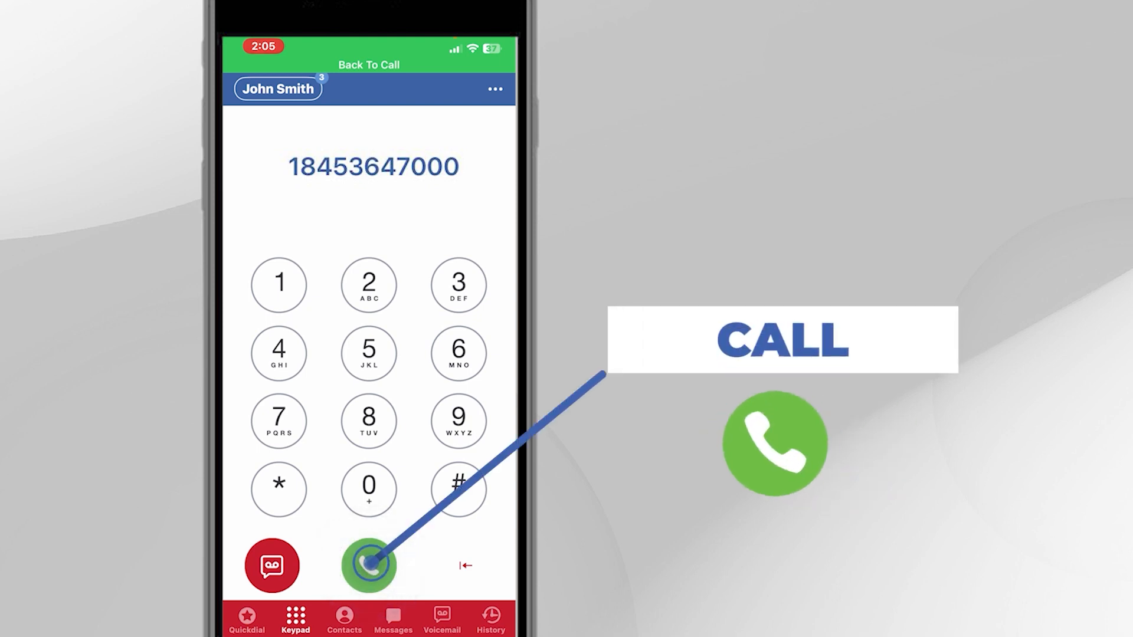
pyautogui.click(369, 563)
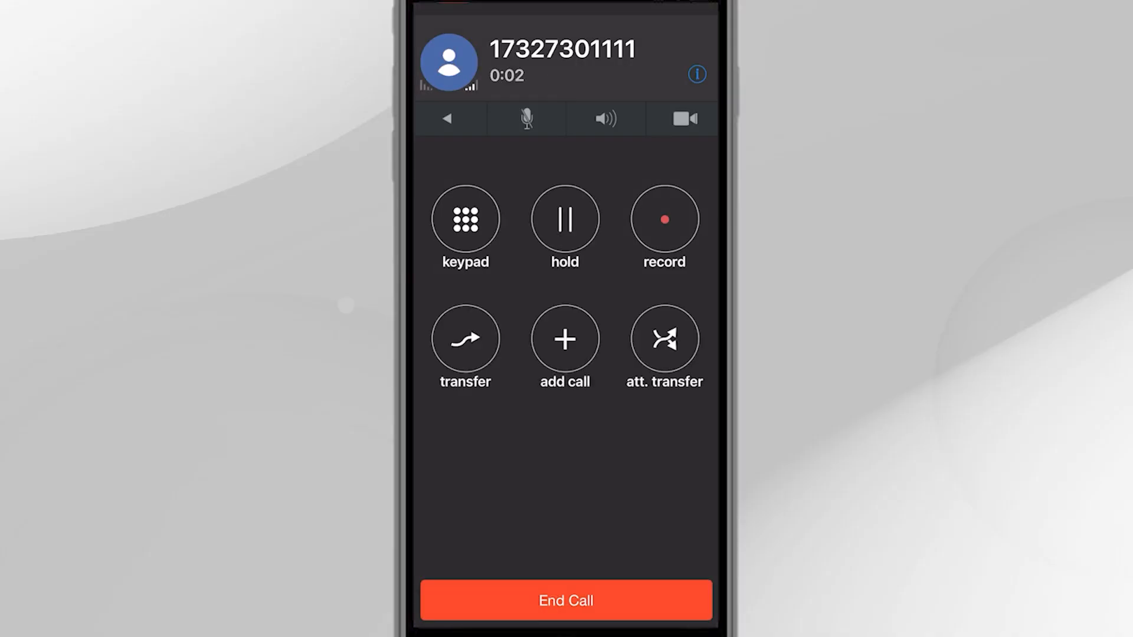
# Add a second call and merge both into one group call
pyautogui.click(564, 340)
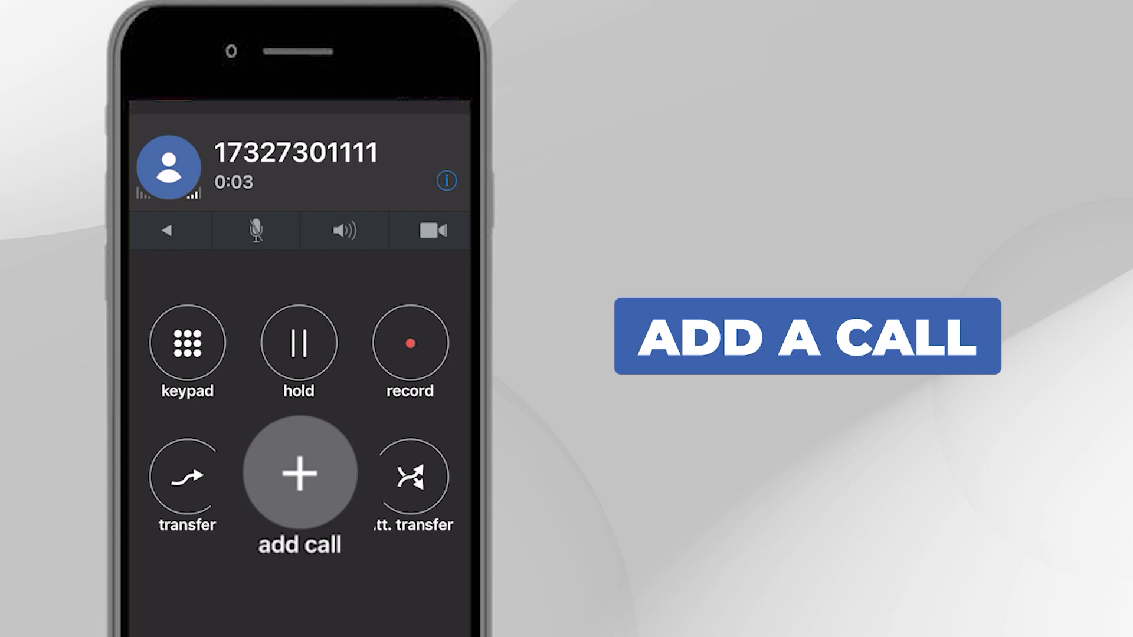
pyautogui.click(298, 474)
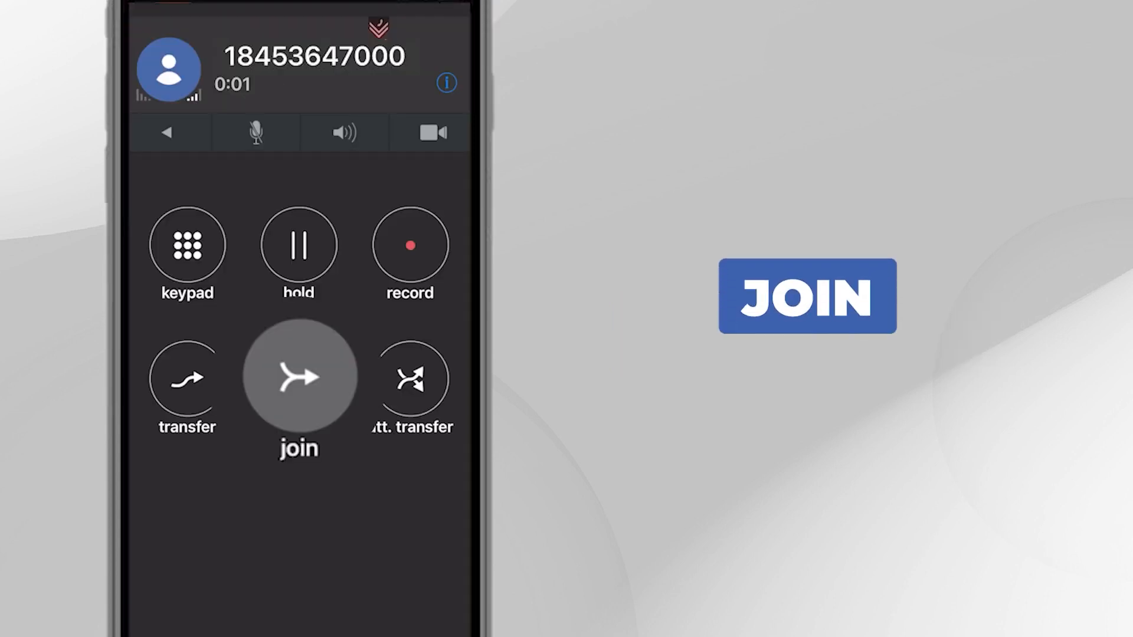
pyautogui.click(299, 377)
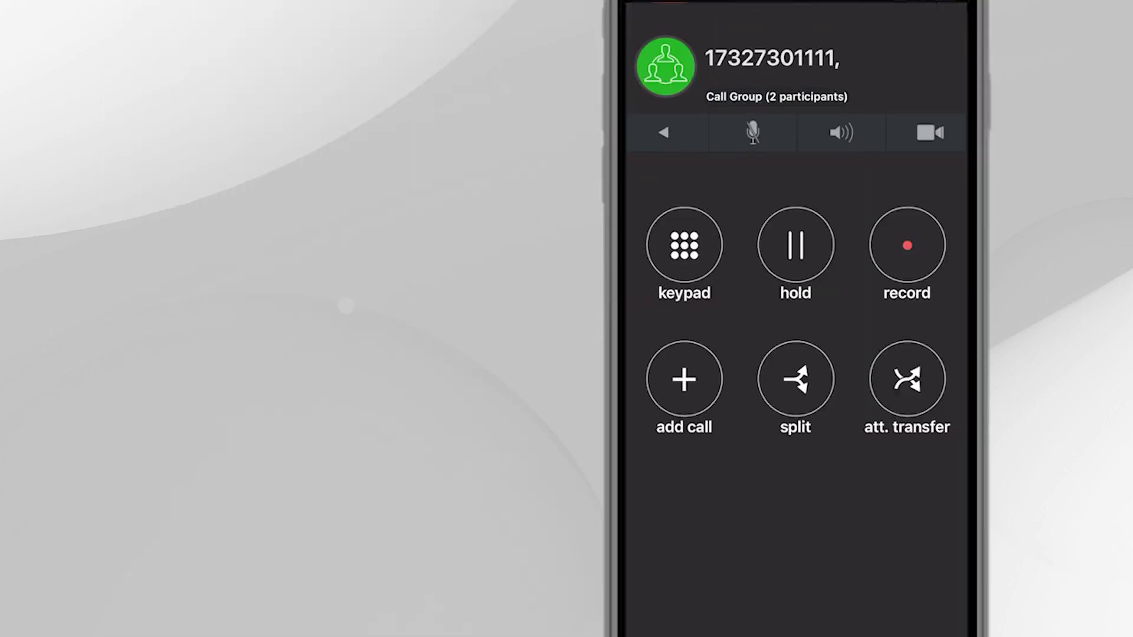
pyautogui.click(795, 379)
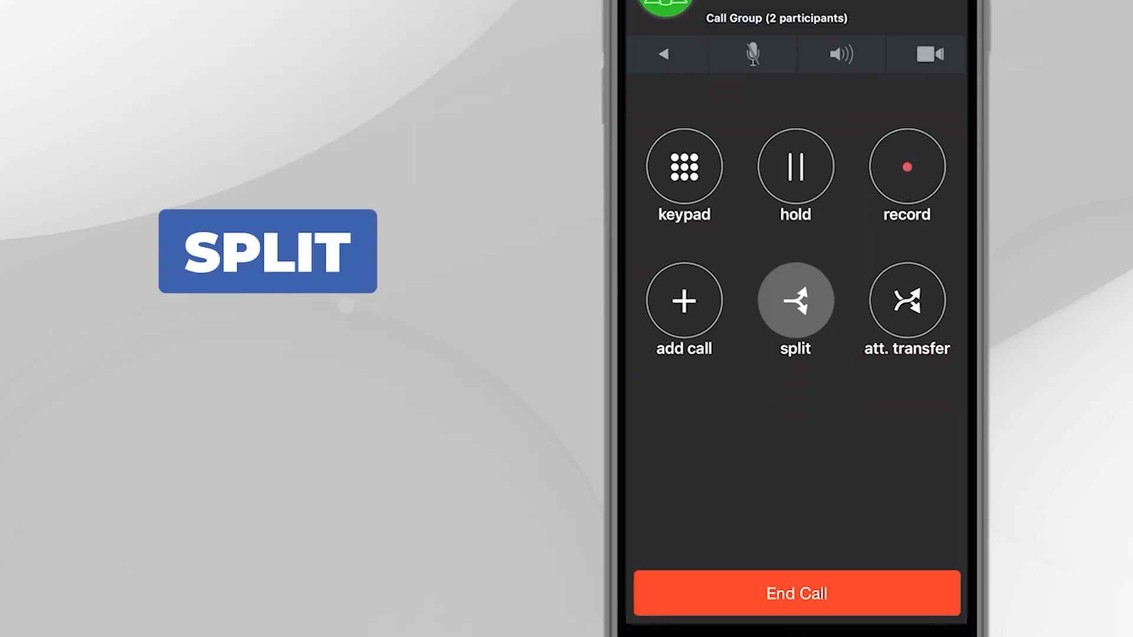
pyautogui.click(793, 300)
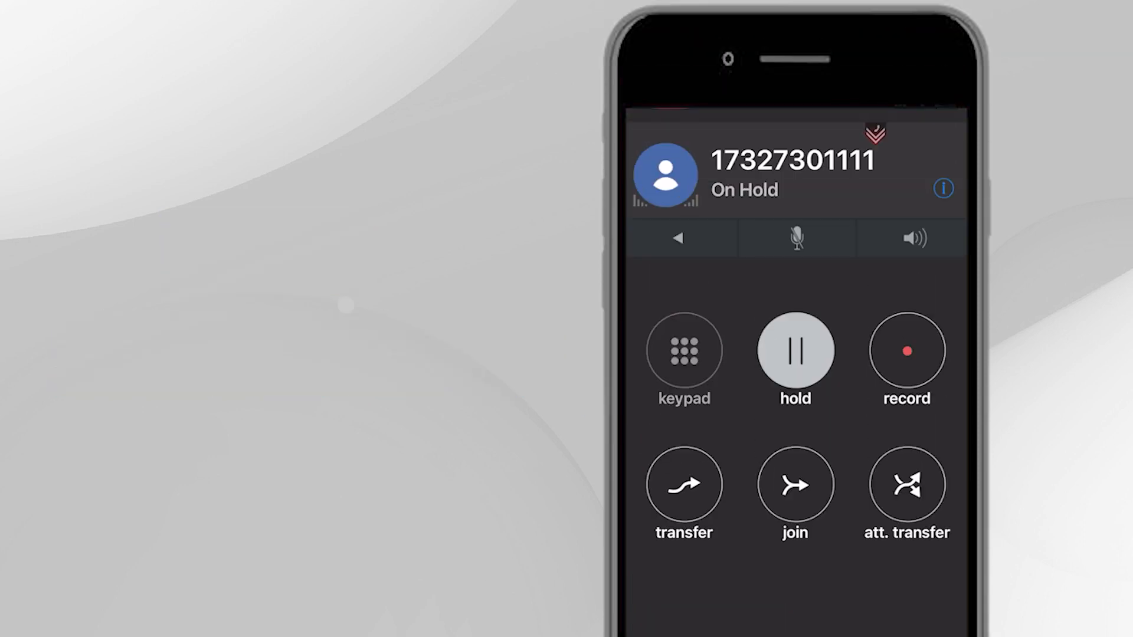
pyautogui.click(793, 484)
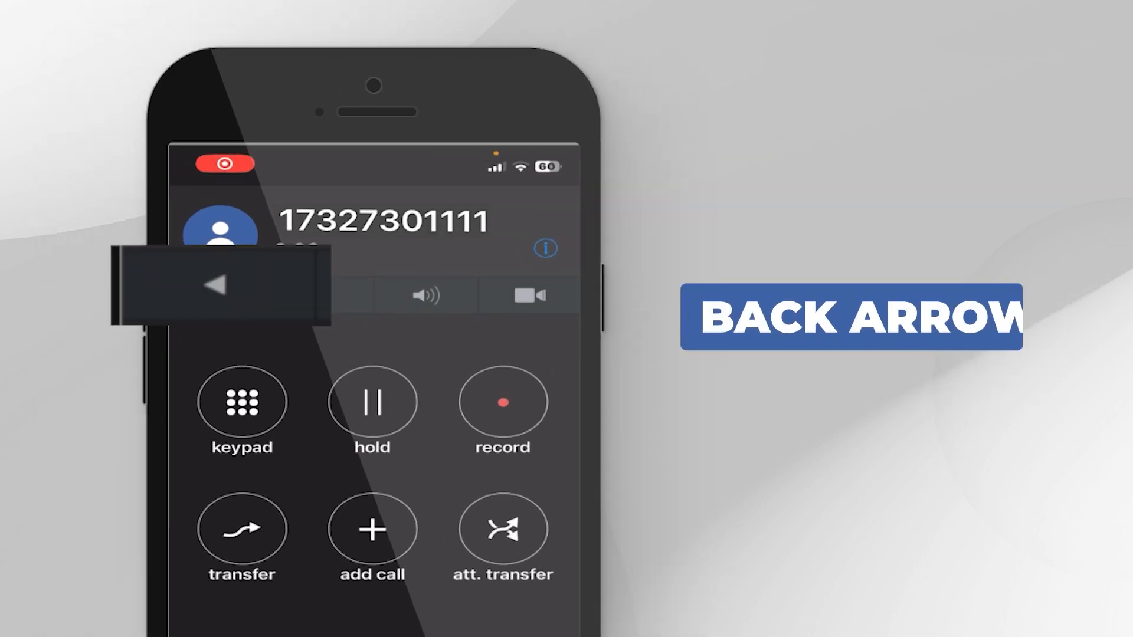
pyautogui.click(216, 284)
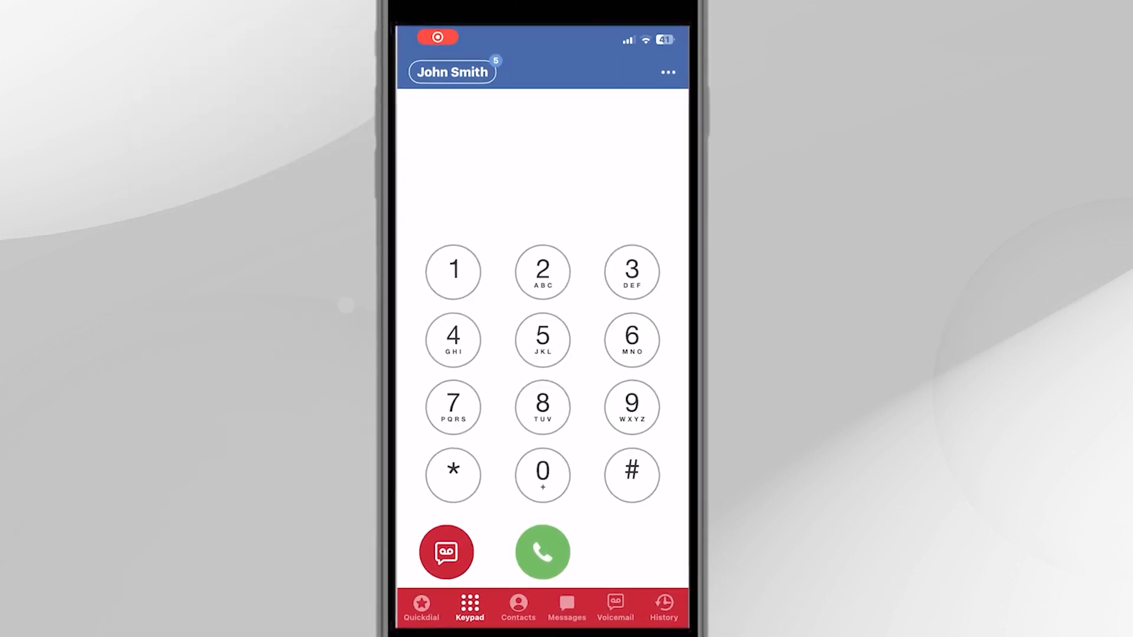
pyautogui.click(567, 605)
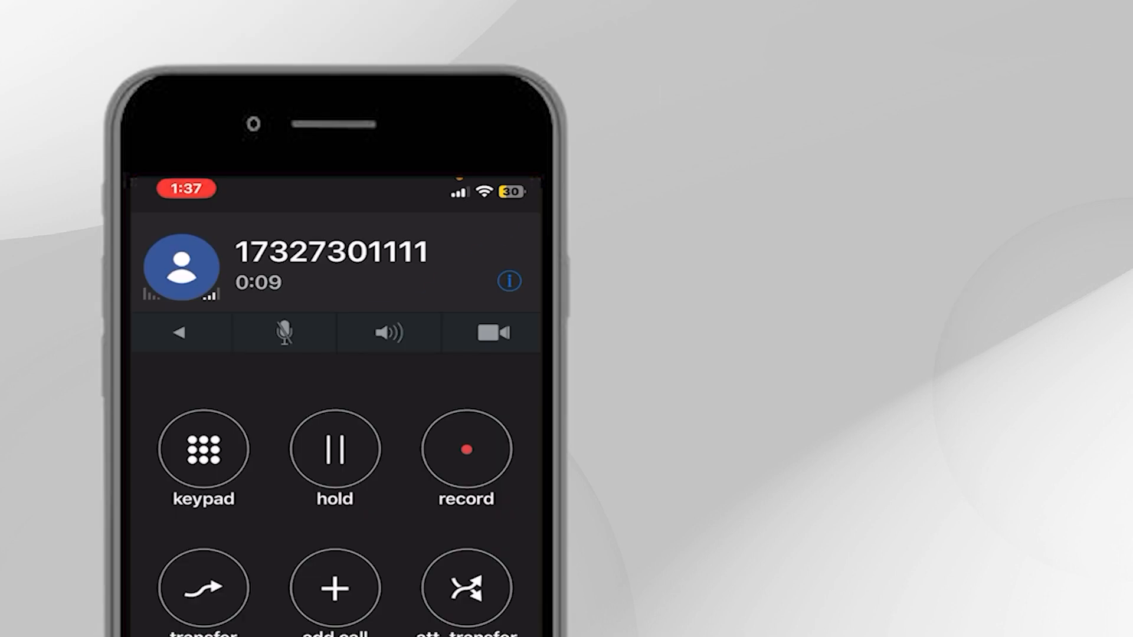
pyautogui.click(388, 333)
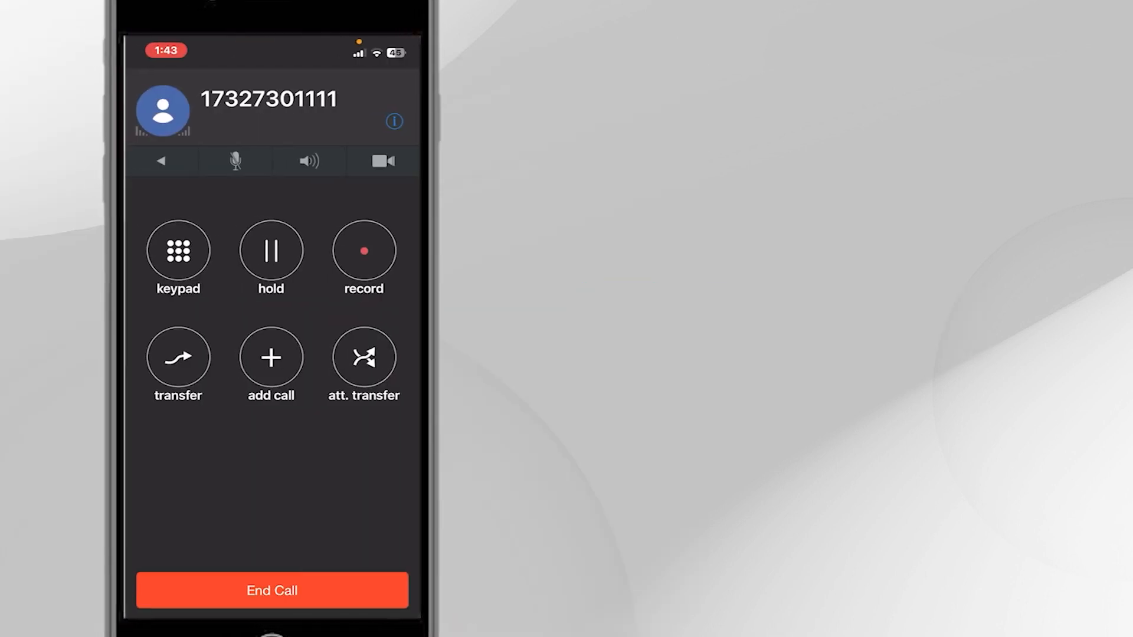
pyautogui.click(383, 161)
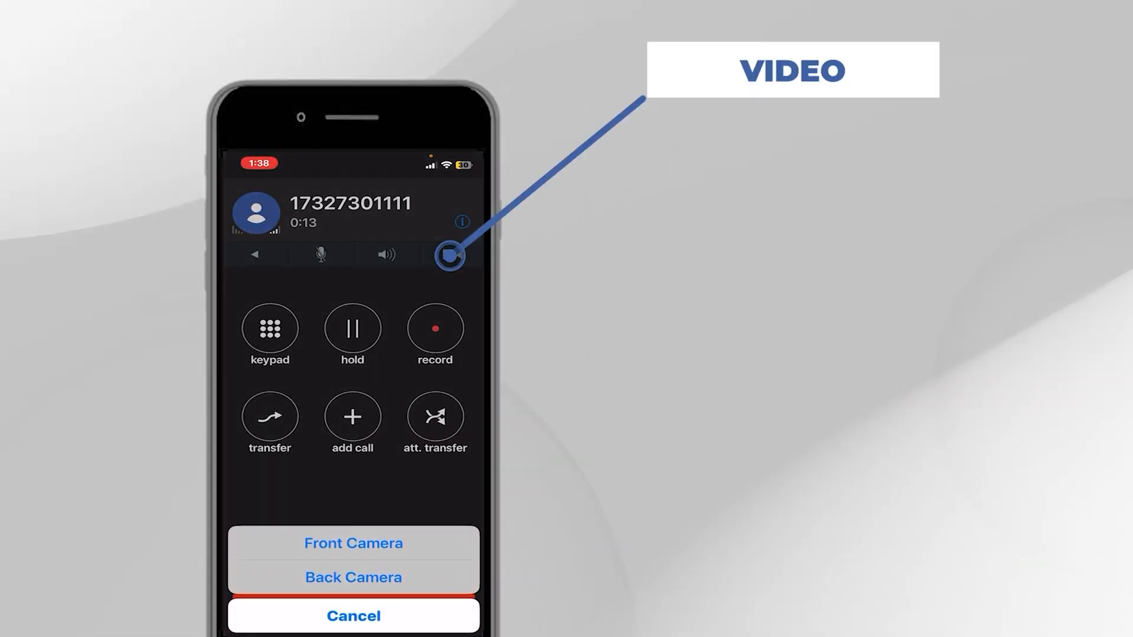
pyautogui.click(353, 615)
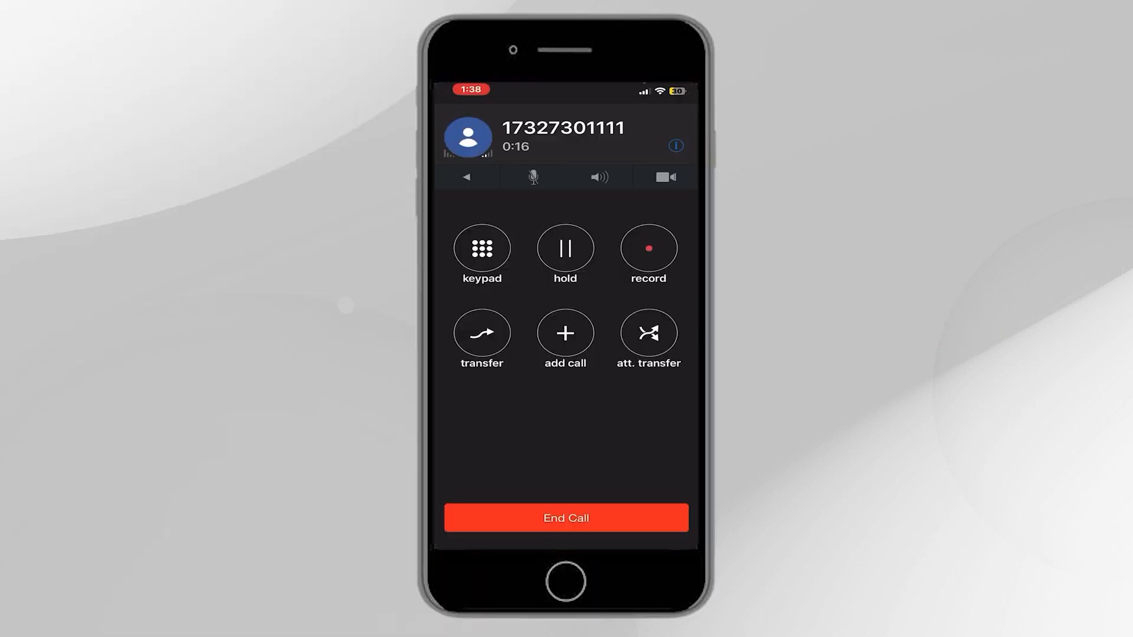
pyautogui.click(648, 249)
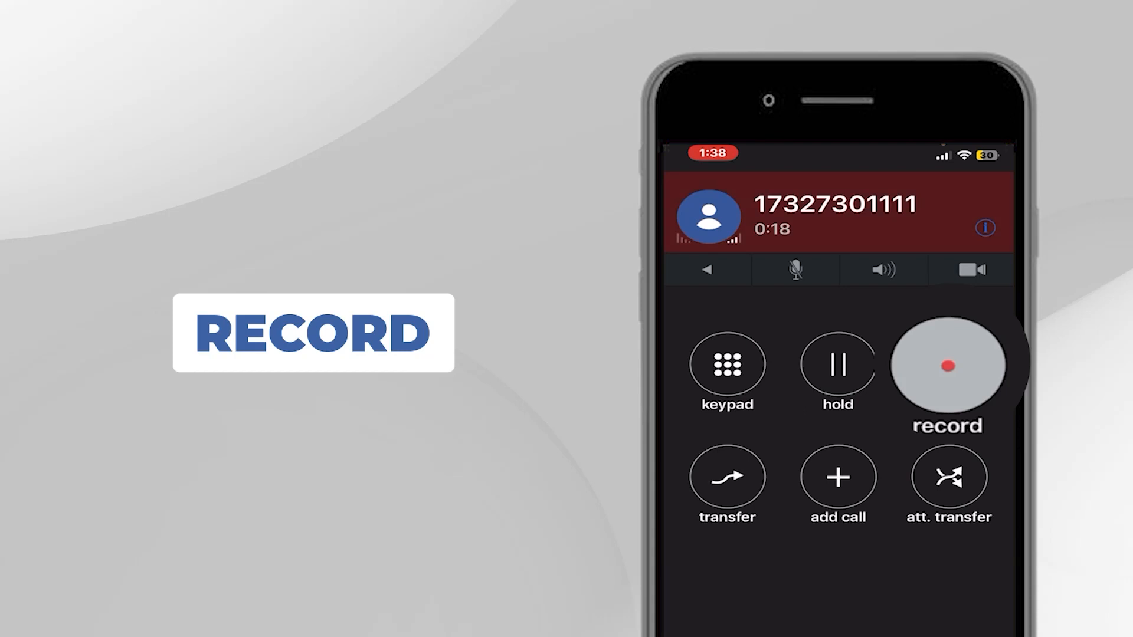
pyautogui.click(944, 370)
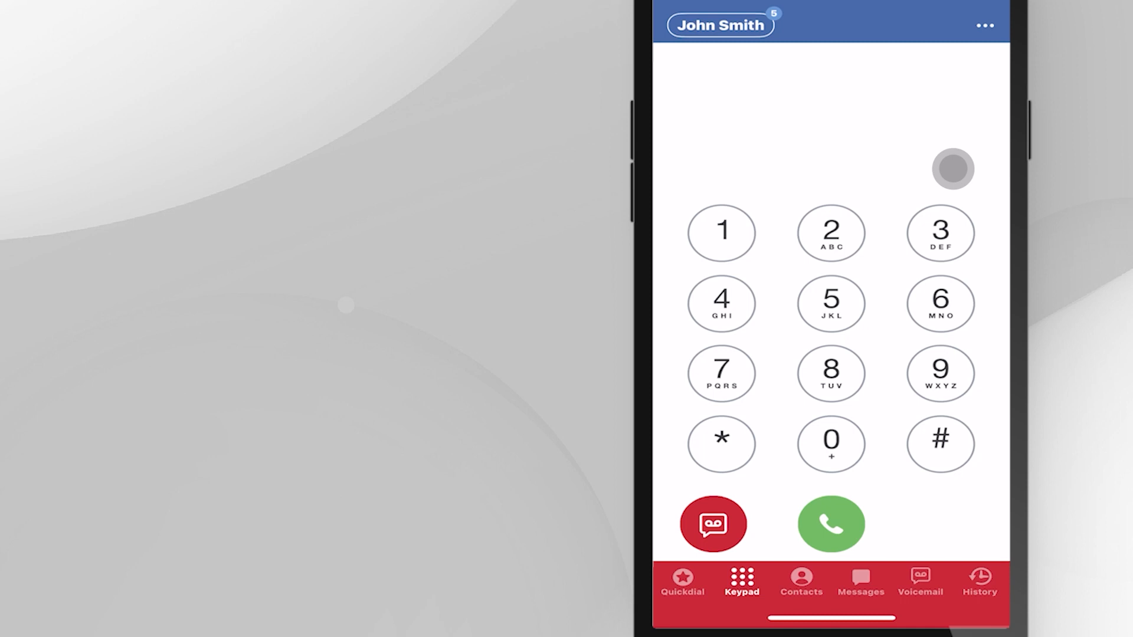
# Save quick dial entry David, extension 101, with Busy Lamp Field on
pyautogui.click(680, 582)
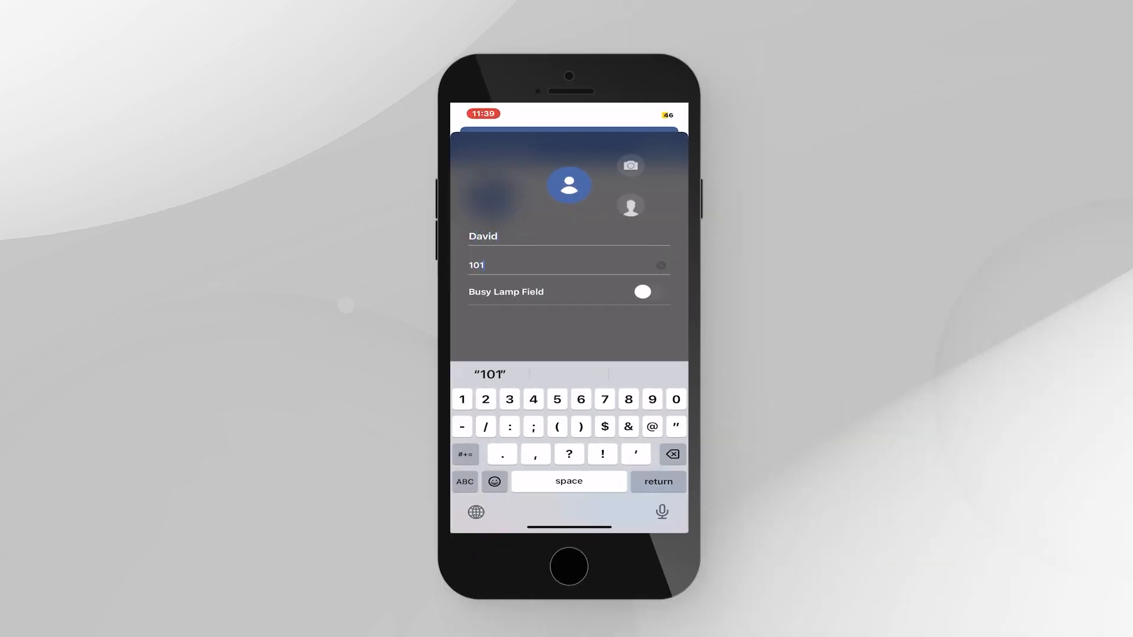
pyautogui.click(642, 291)
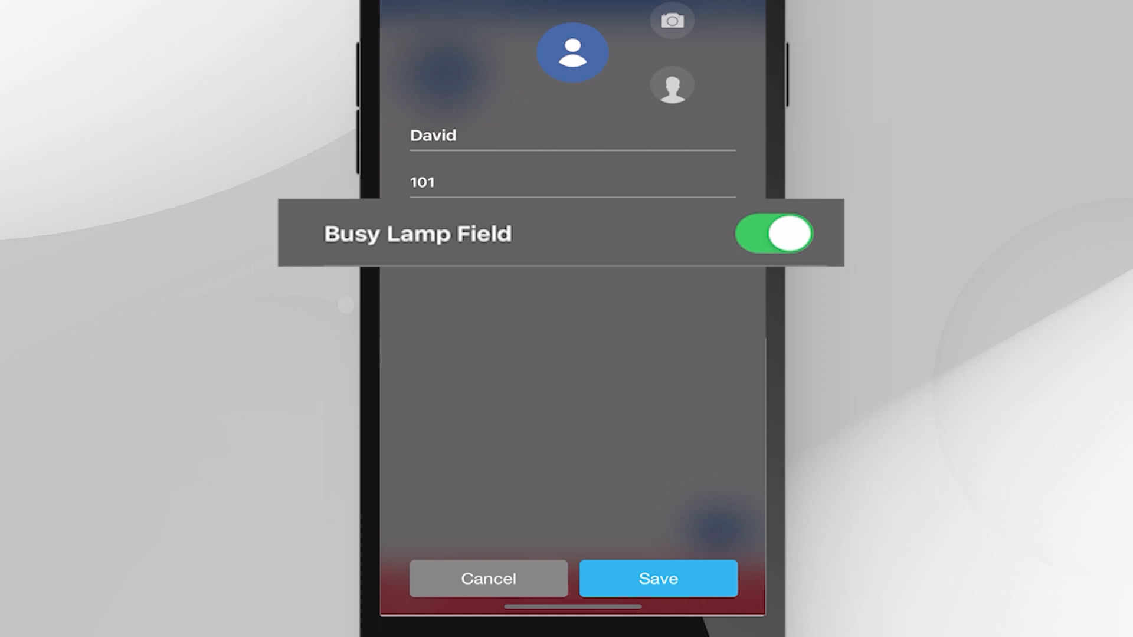
pyautogui.click(657, 579)
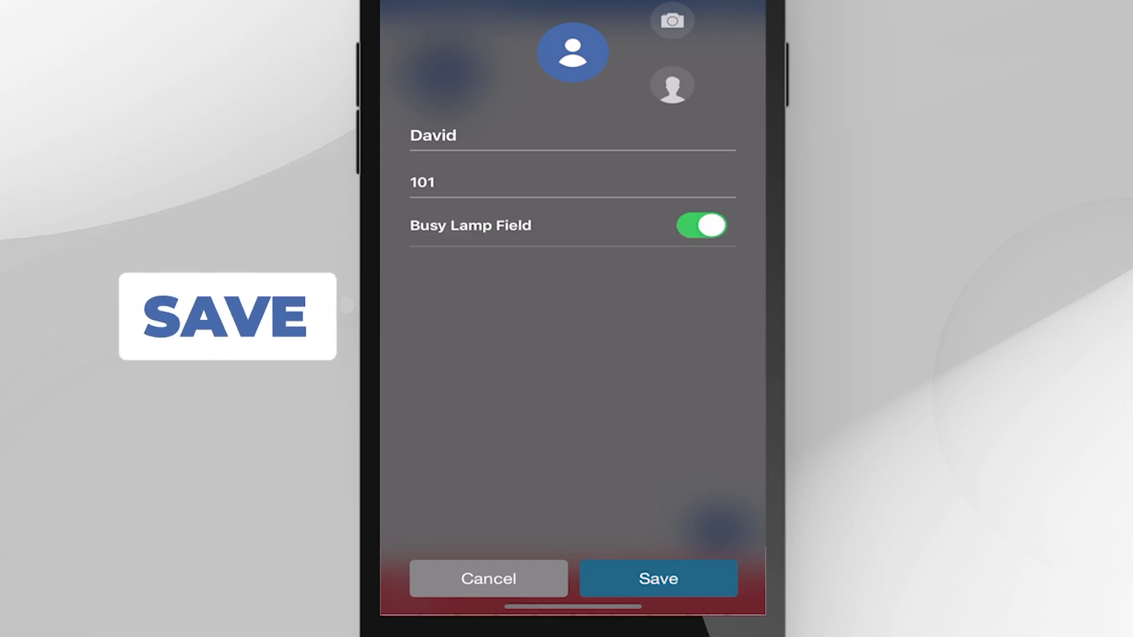
pyautogui.click(657, 578)
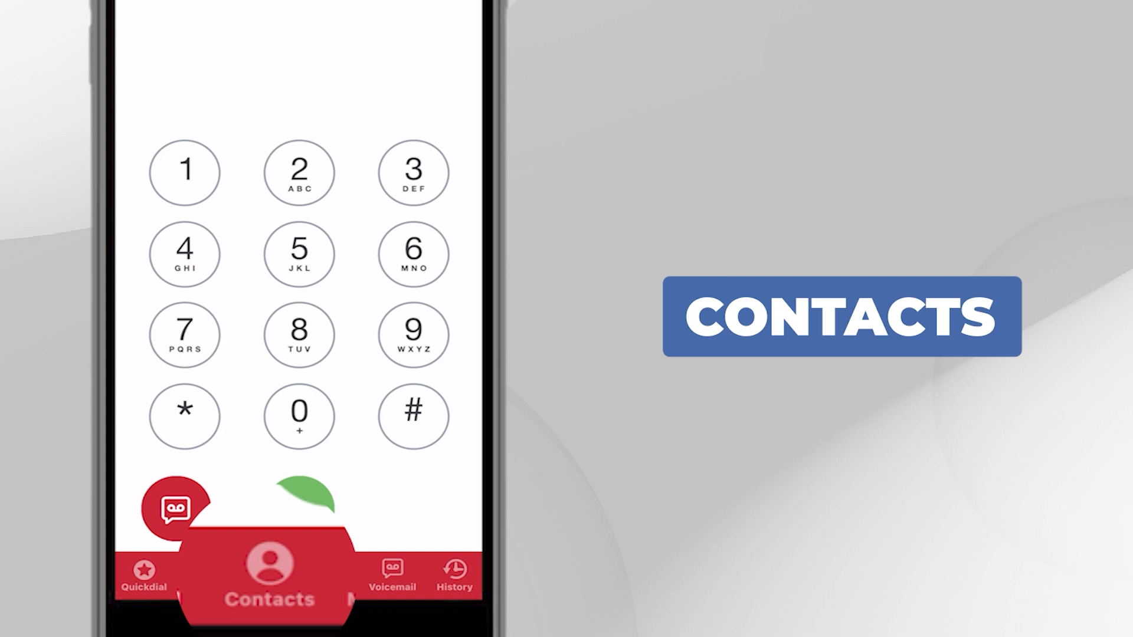
# Open Contacts and toggle between Address Book and Company Contacts
pyautogui.click(270, 579)
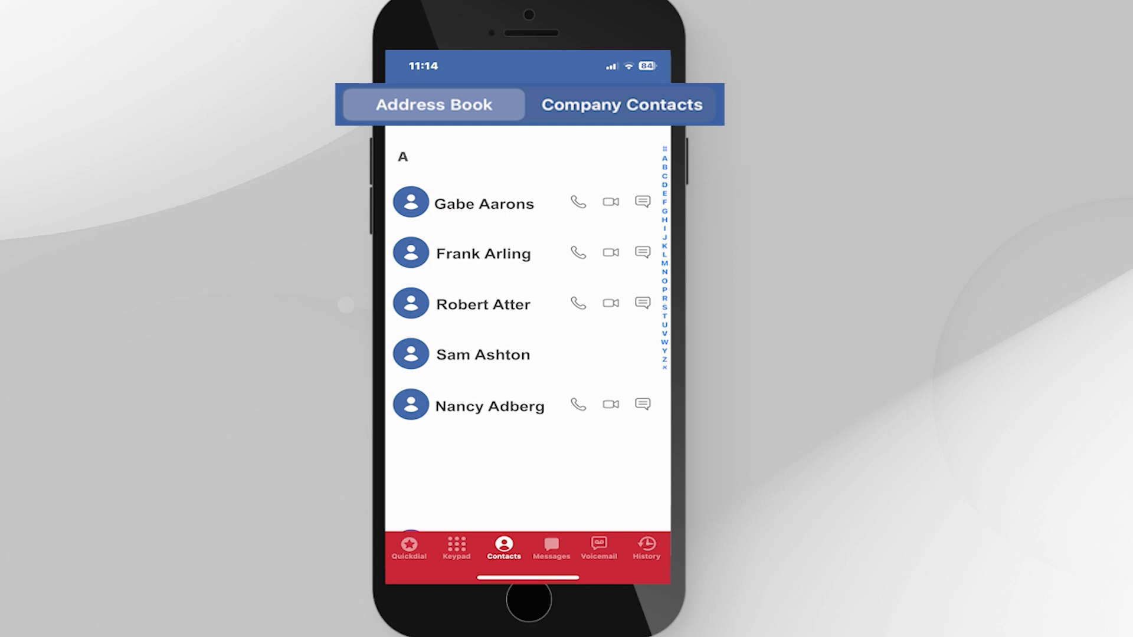
pyautogui.click(623, 103)
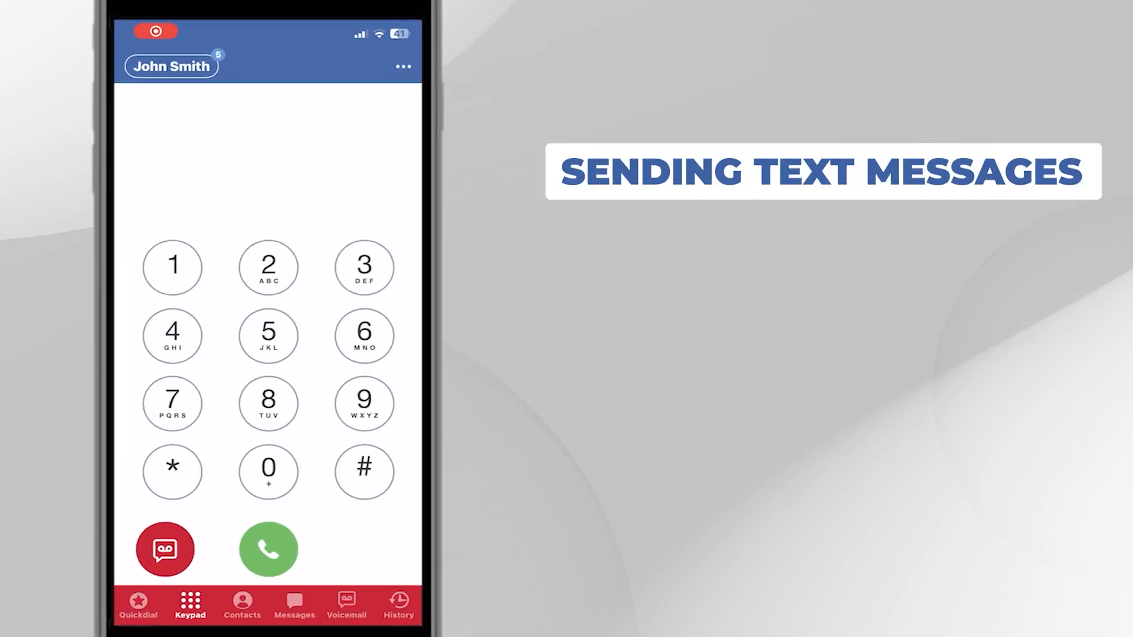
pyautogui.click(294, 606)
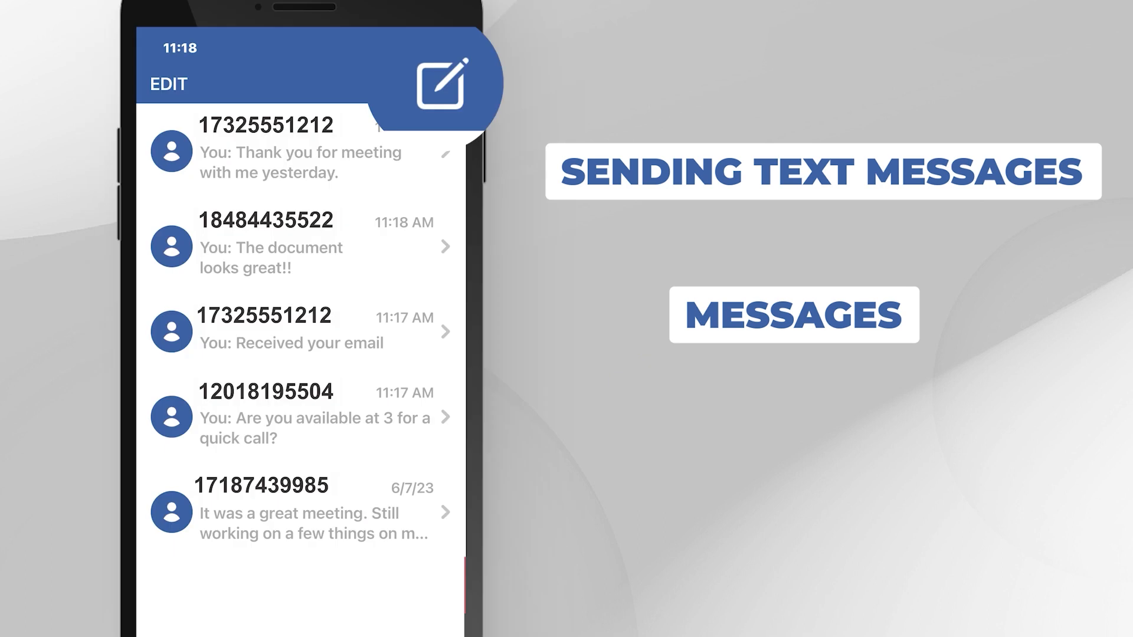
pyautogui.click(439, 83)
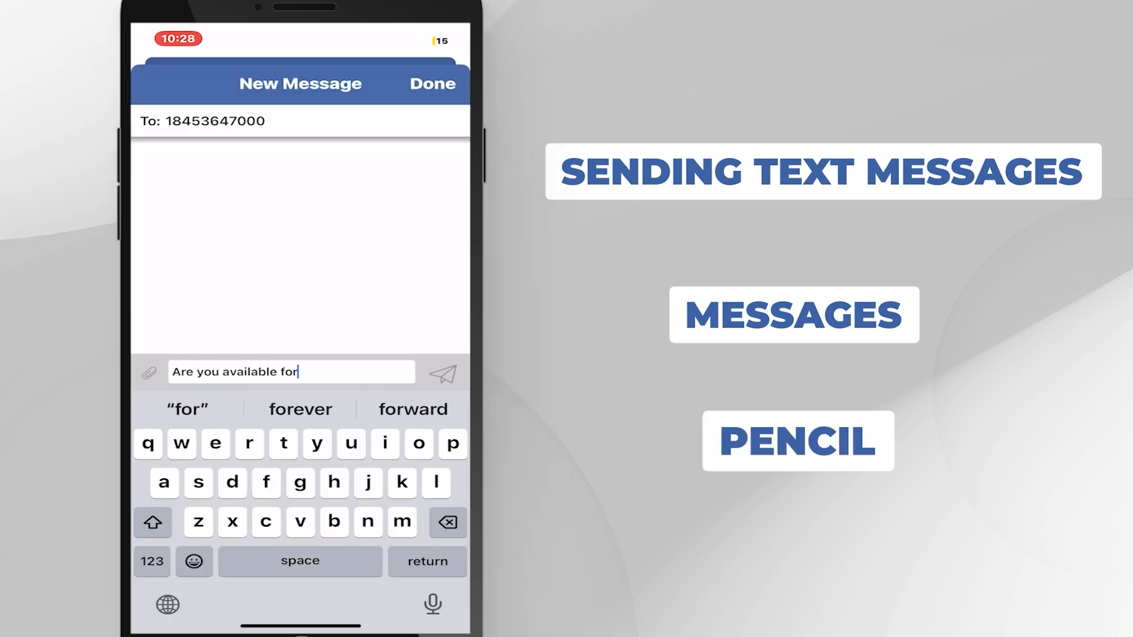
pyautogui.click(442, 374)
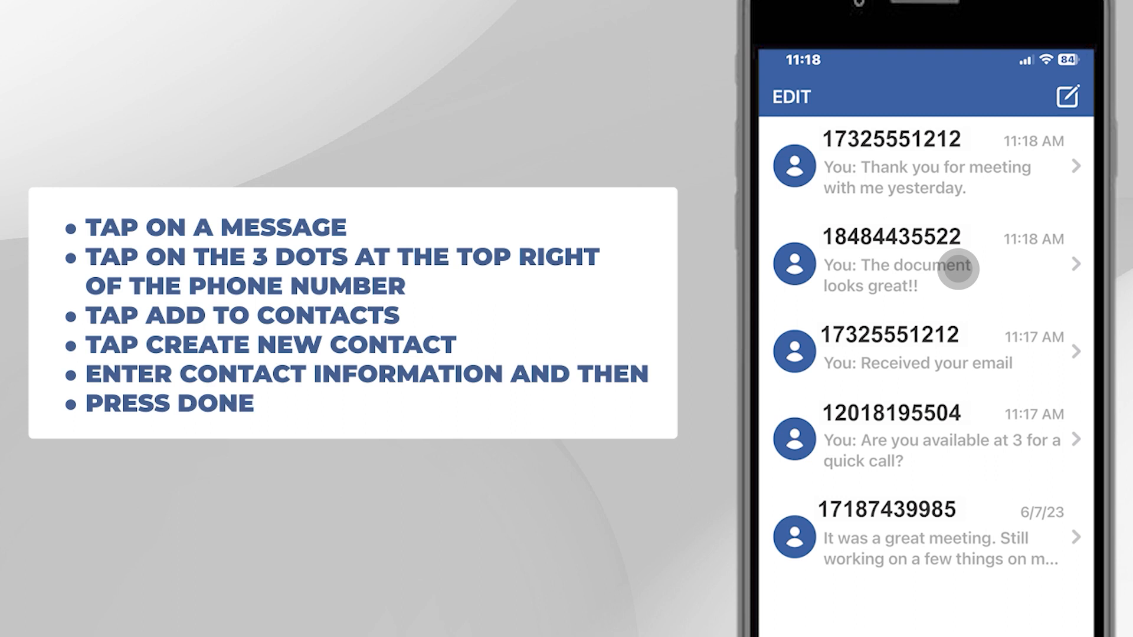
pyautogui.click(940, 267)
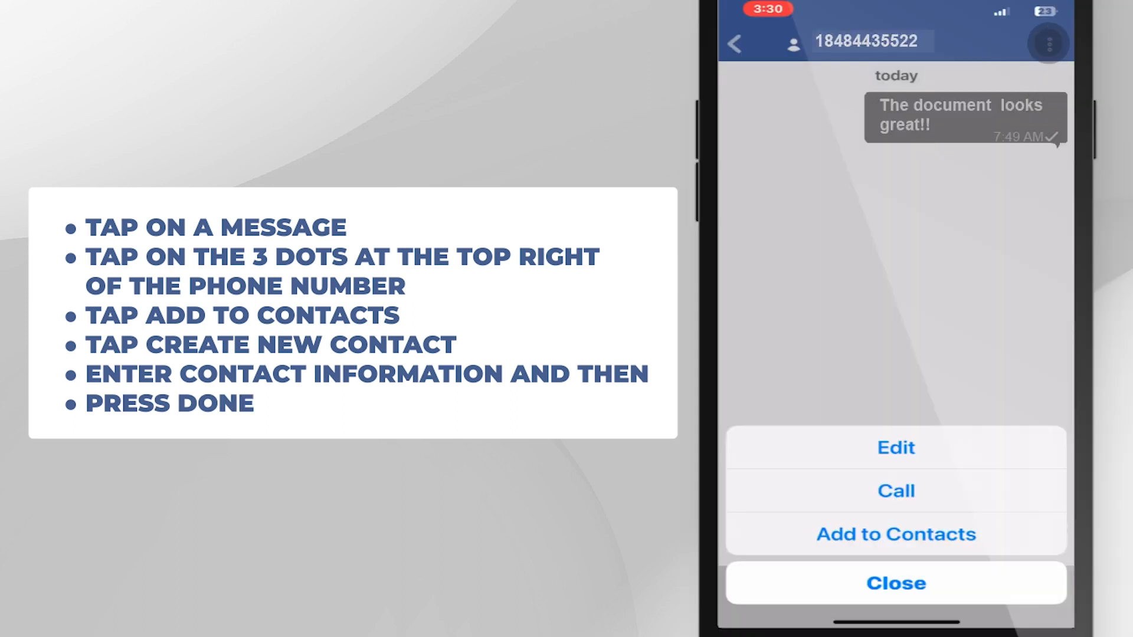
pyautogui.click(895, 535)
pyautogui.write('Dav')
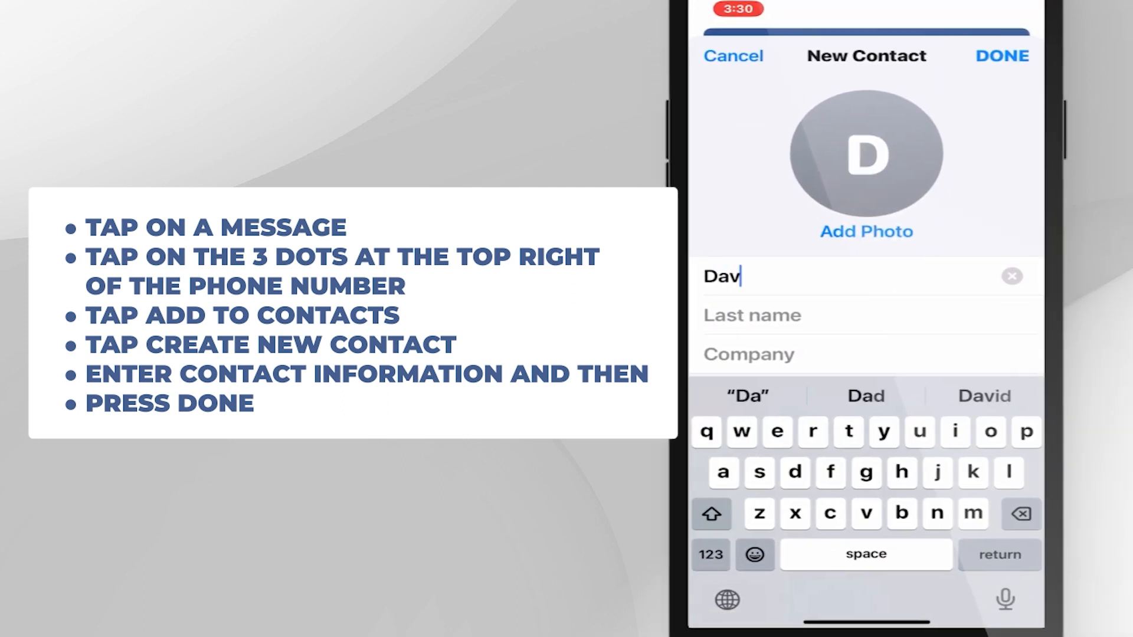
pyautogui.click(983, 396)
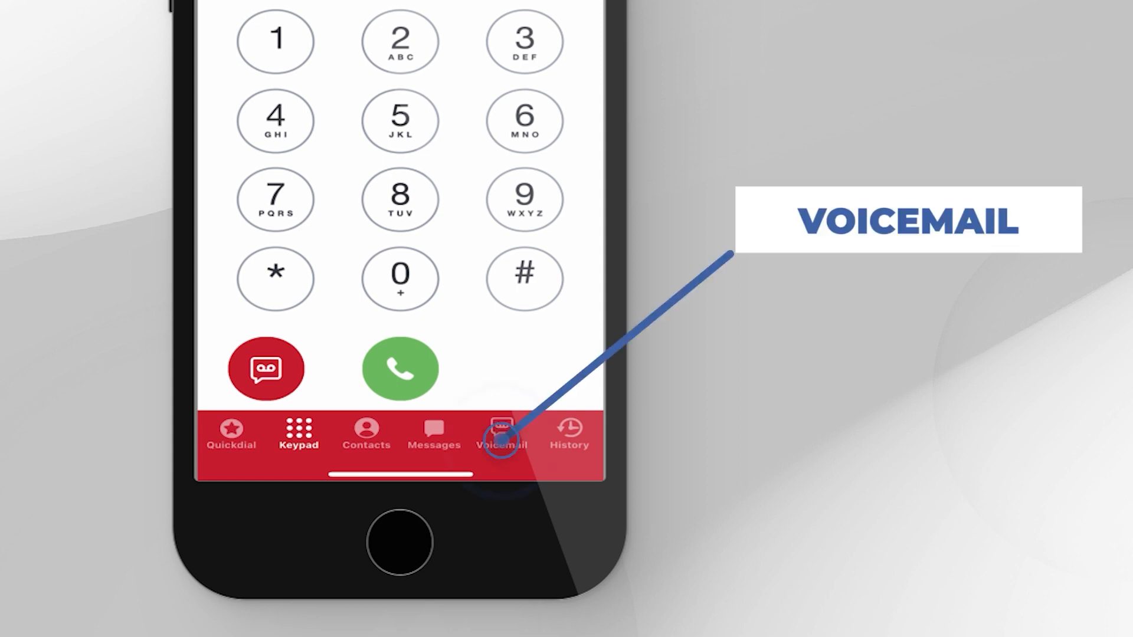
# Give the new voicemail greeting the description 'Greeting' in Voicemail Settings
pyautogui.click(501, 433)
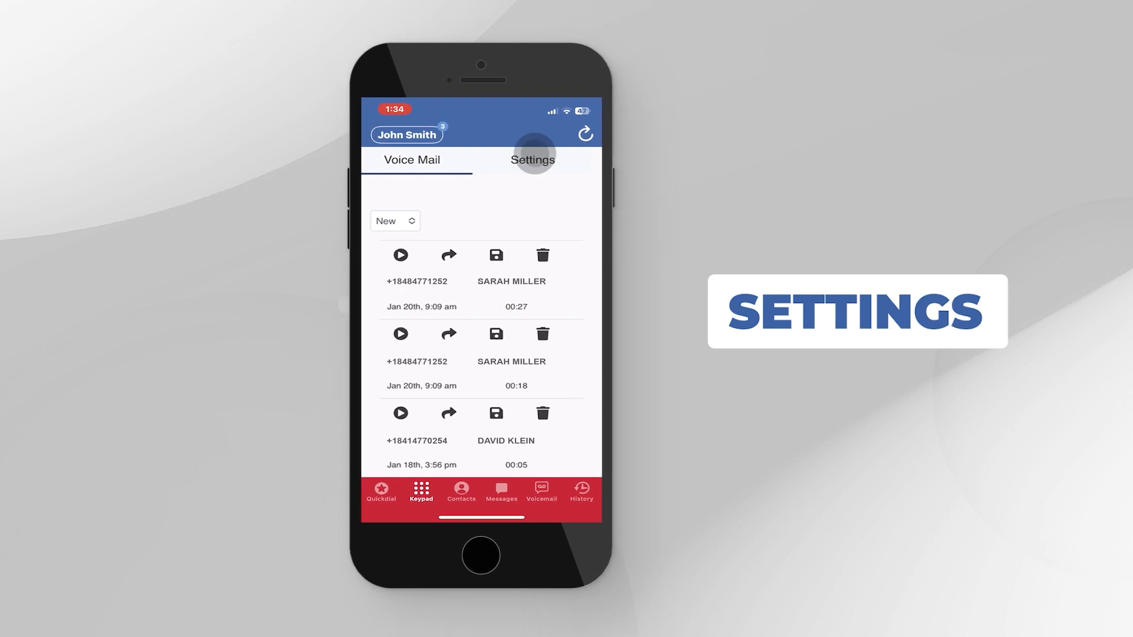
pyautogui.click(533, 160)
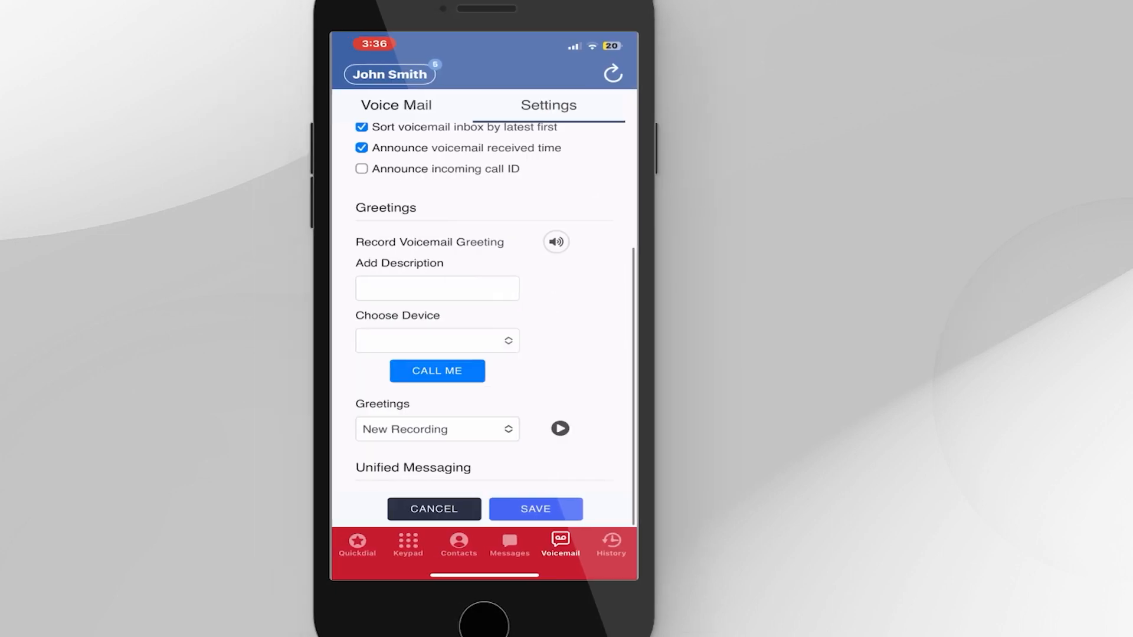
pyautogui.write('Greeting')
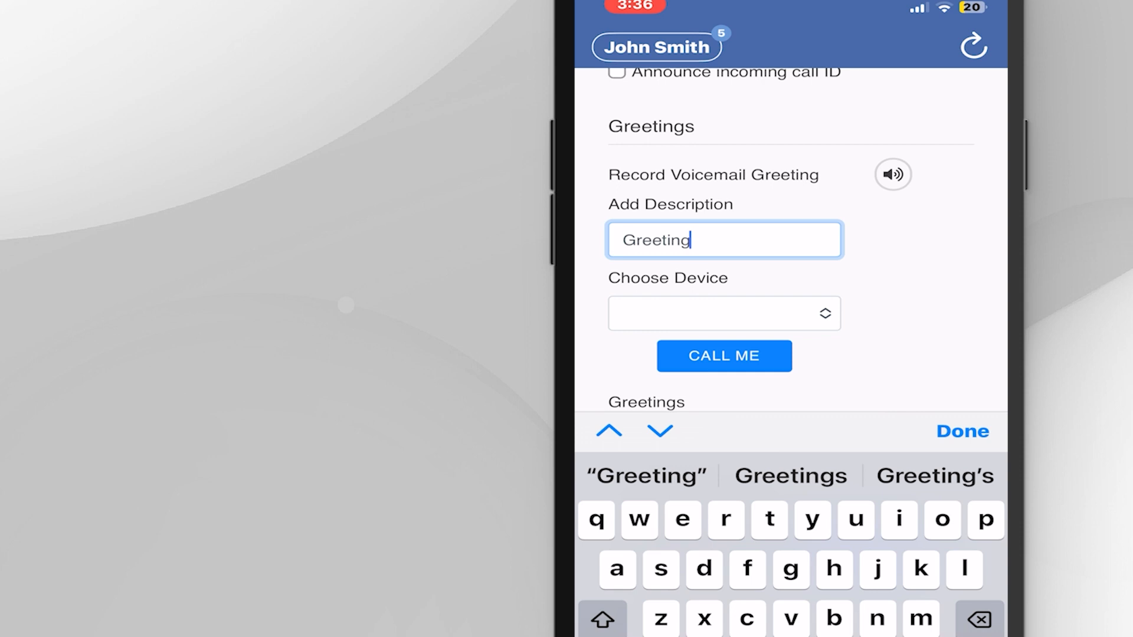
pyautogui.click(724, 313)
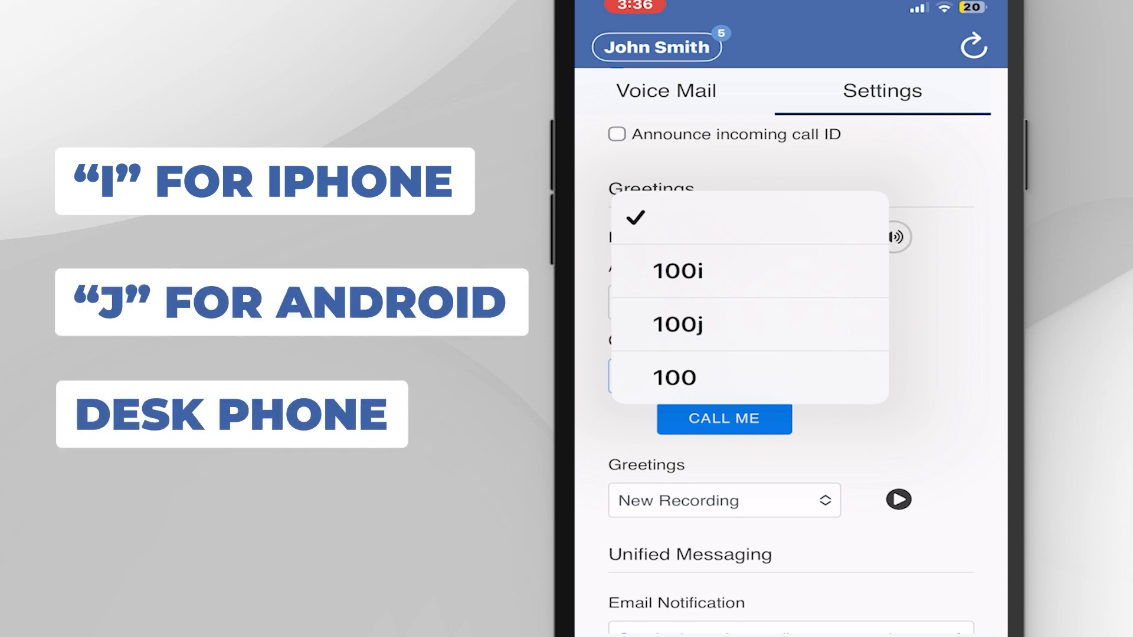
# Open Choose Device to pick the extension (100i, 100j or 100) for recording
pyautogui.click(676, 271)
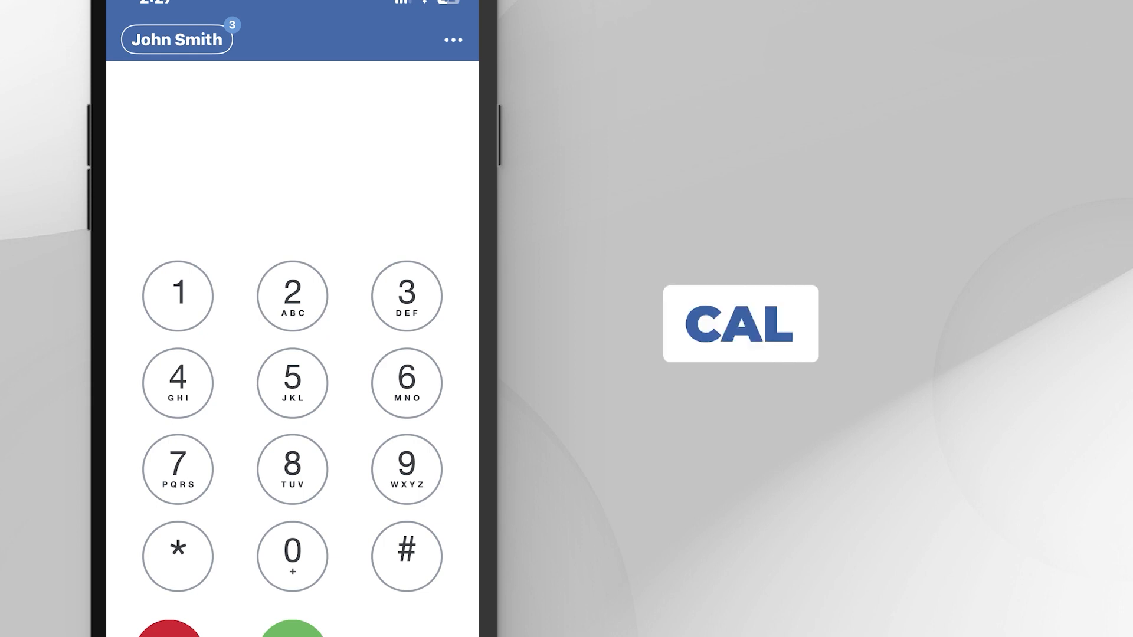
# Key an asterisk on the Keypad to begin a star code
pyautogui.click(672, 556)
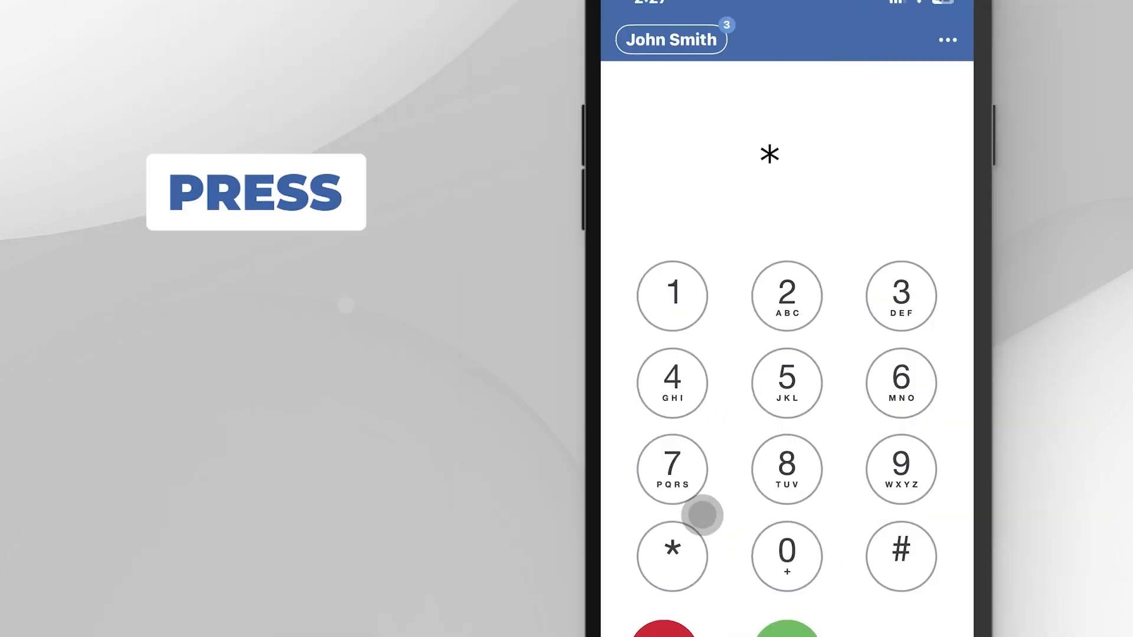
pyautogui.click(672, 296)
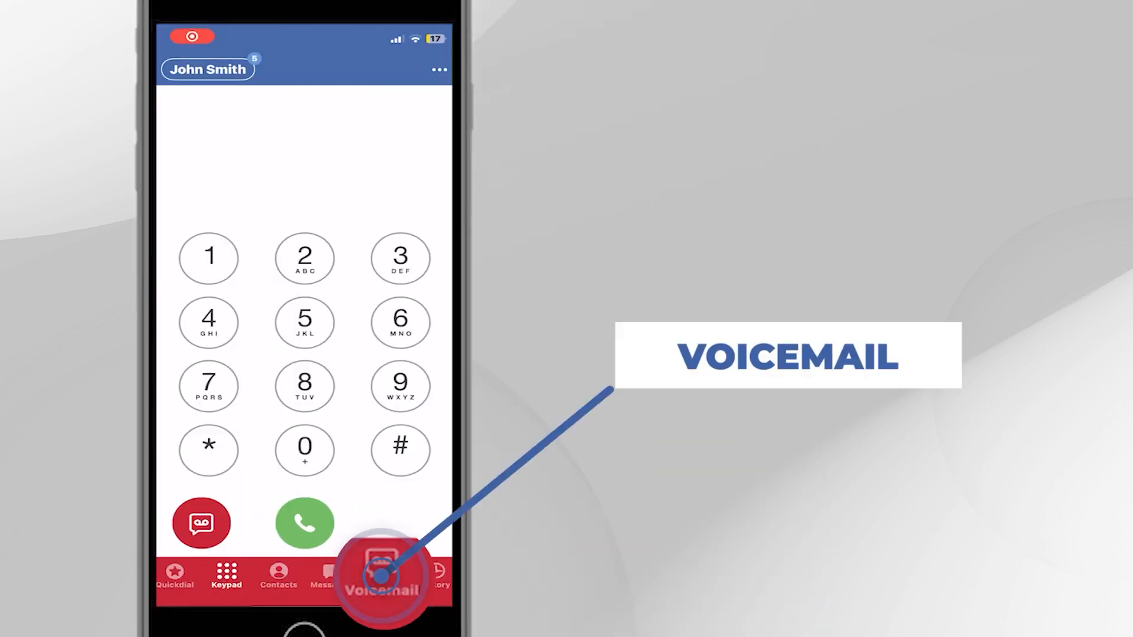
pyautogui.click(382, 575)
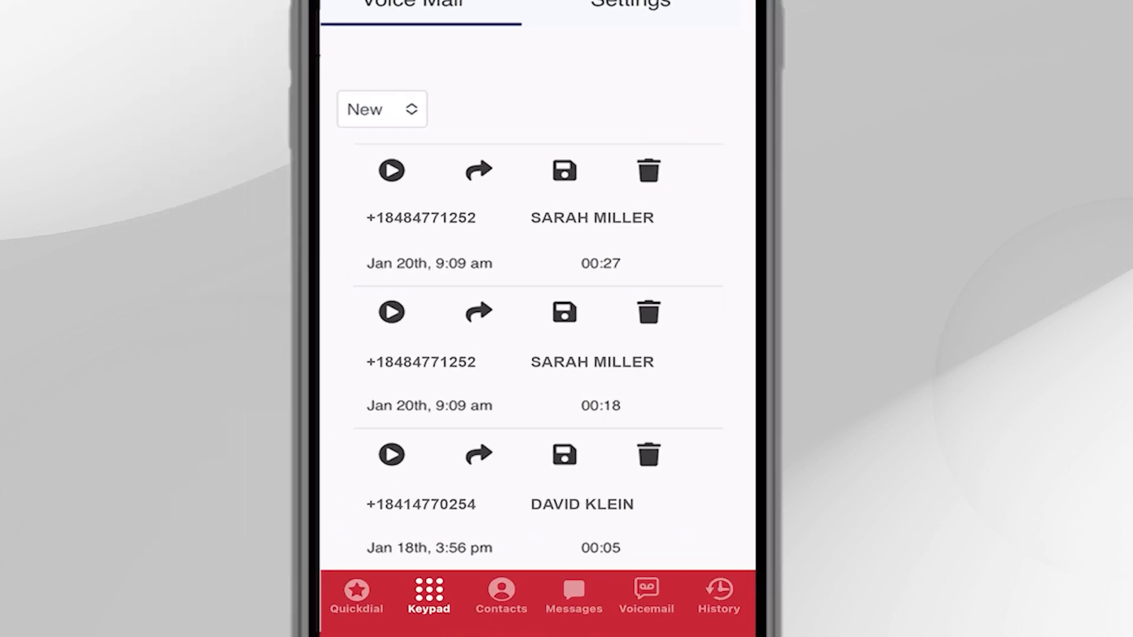
pyautogui.click(381, 109)
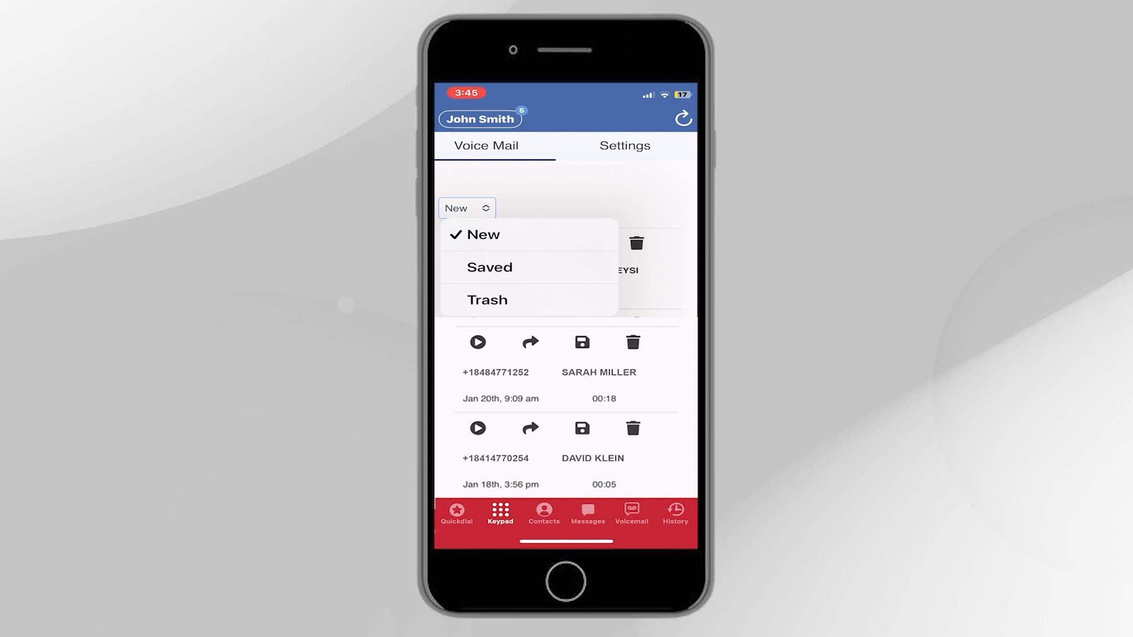
pyautogui.click(483, 234)
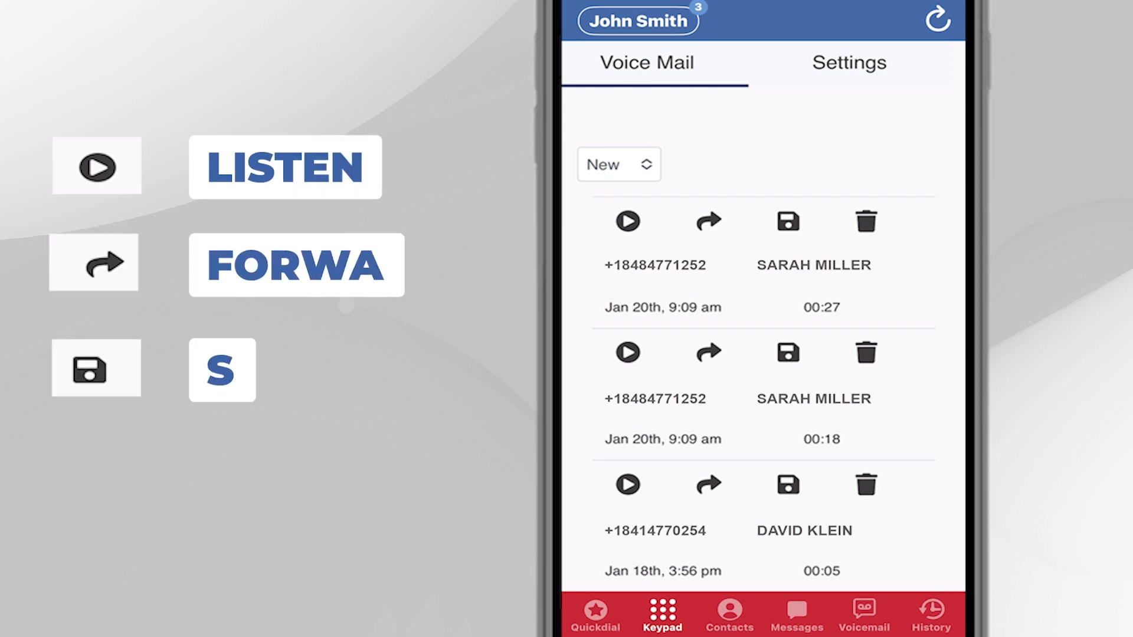
pyautogui.click(660, 615)
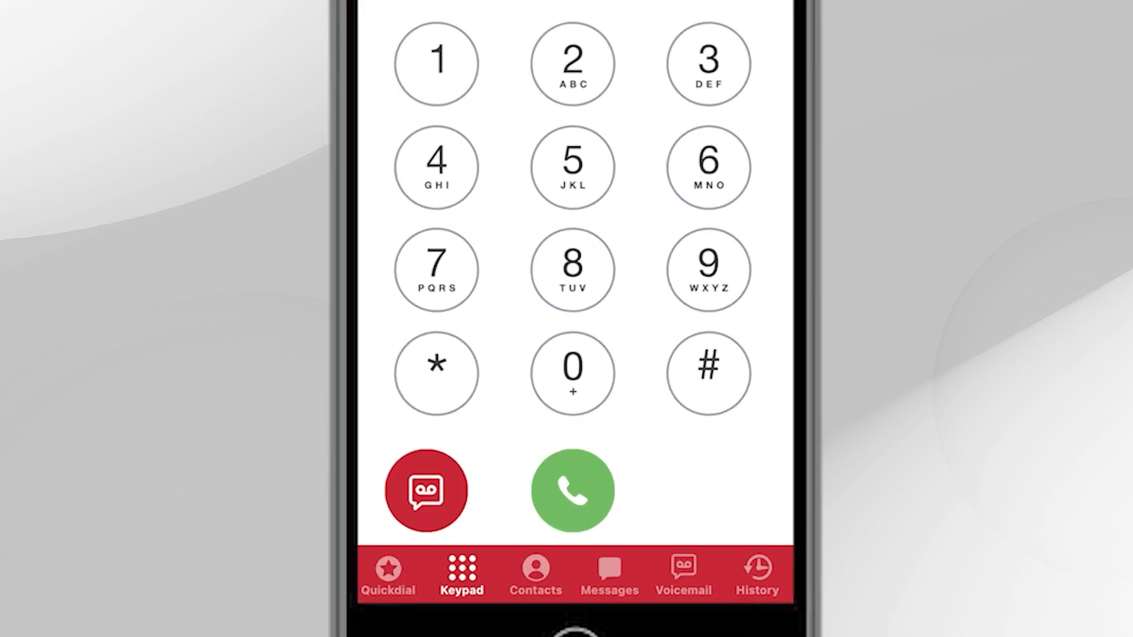
pyautogui.click(425, 491)
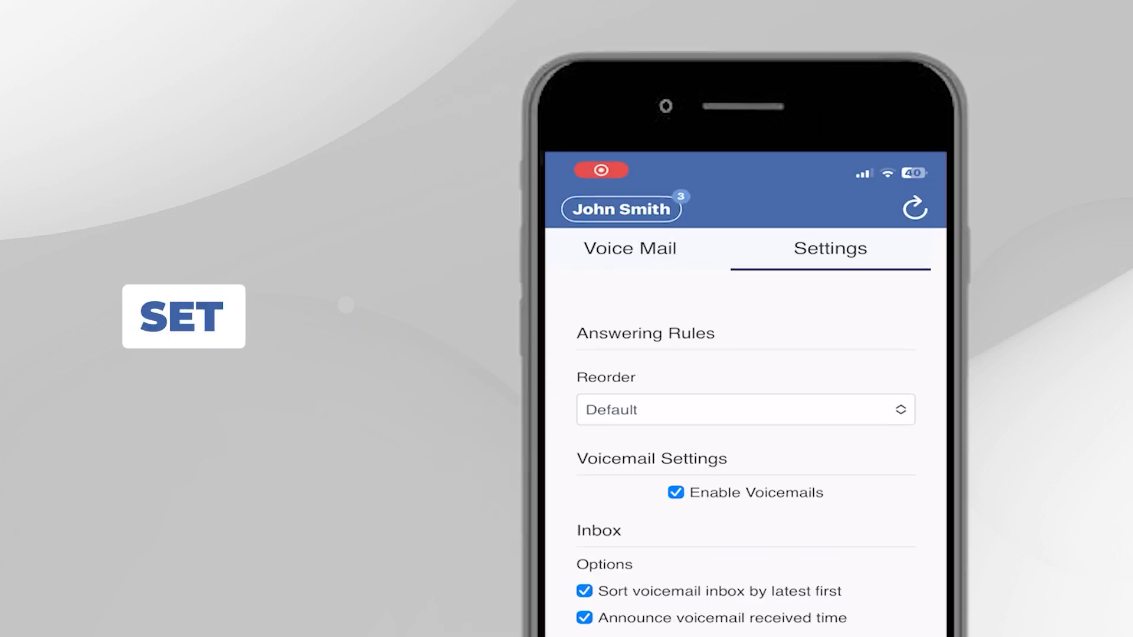
# Set Voicemail Transcription to Enabled and save the voicemail settings
pyautogui.scroll(-3)
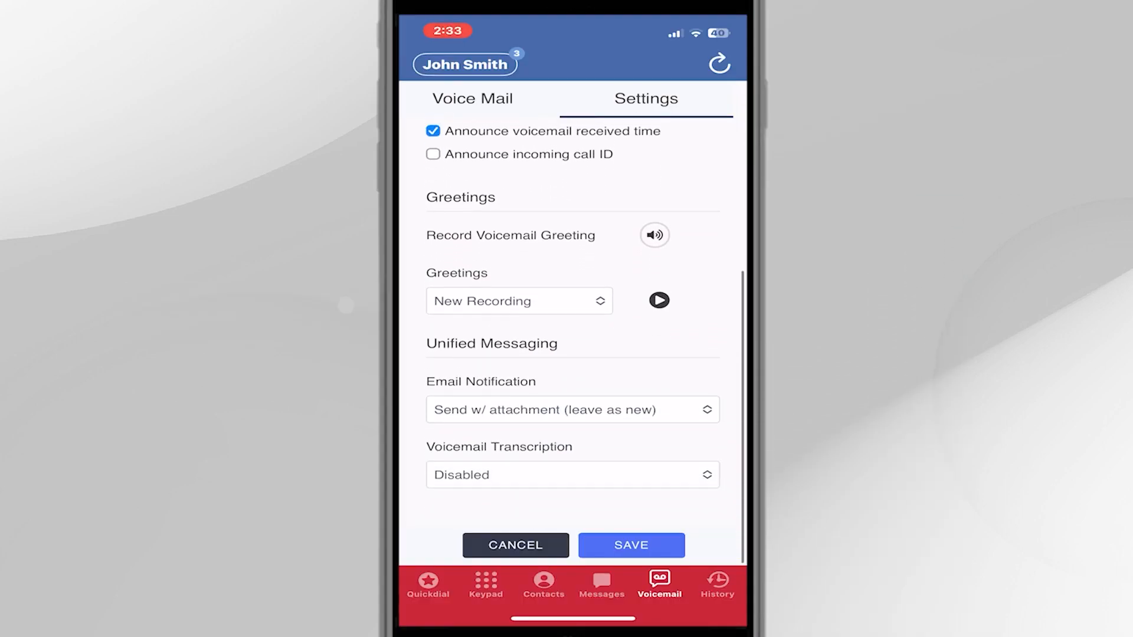
pyautogui.click(572, 489)
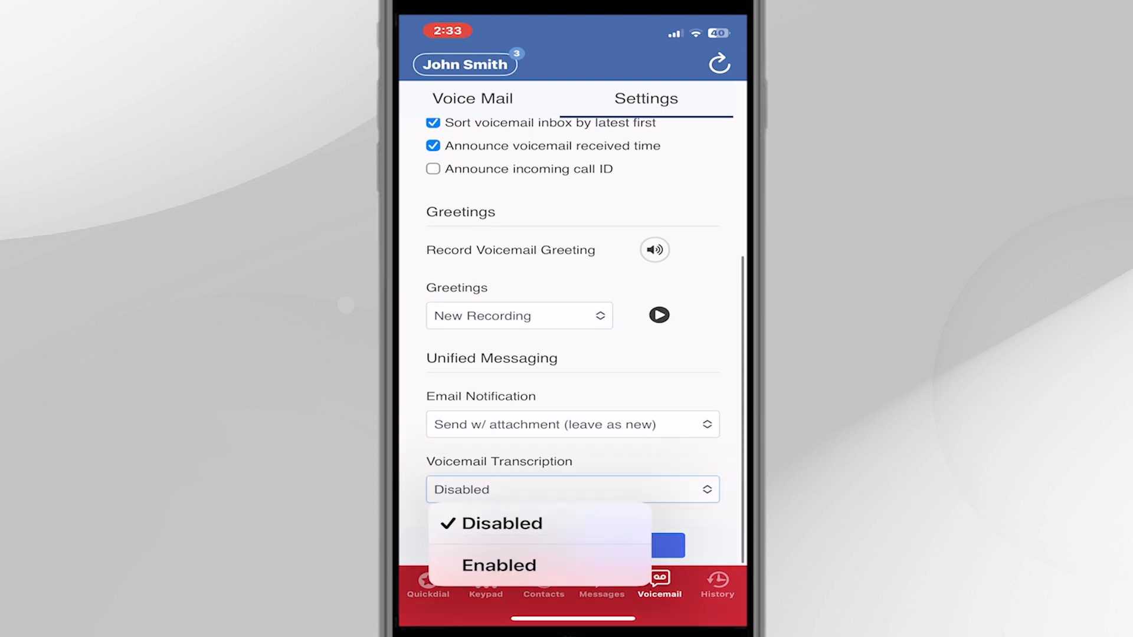
pyautogui.click(497, 524)
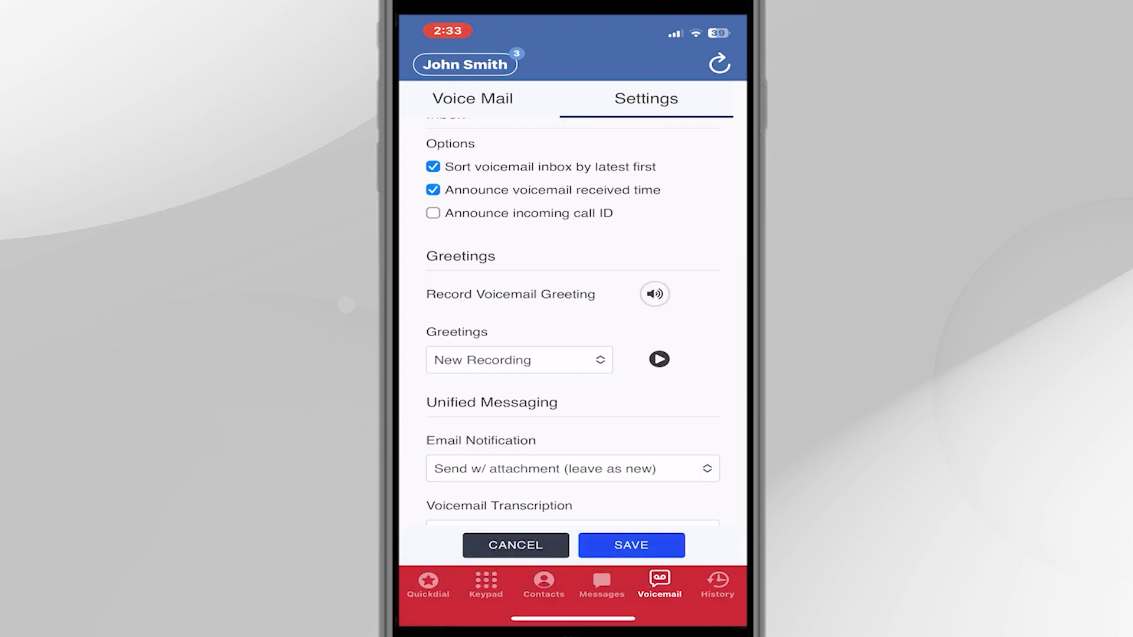
pyautogui.click(630, 546)
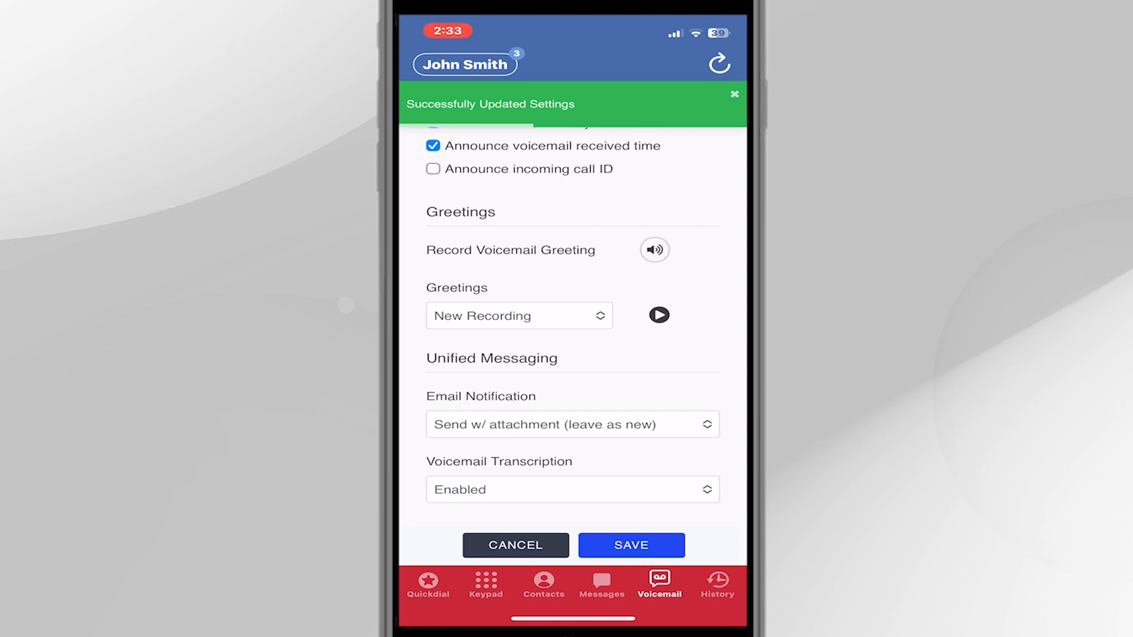
pyautogui.click(631, 545)
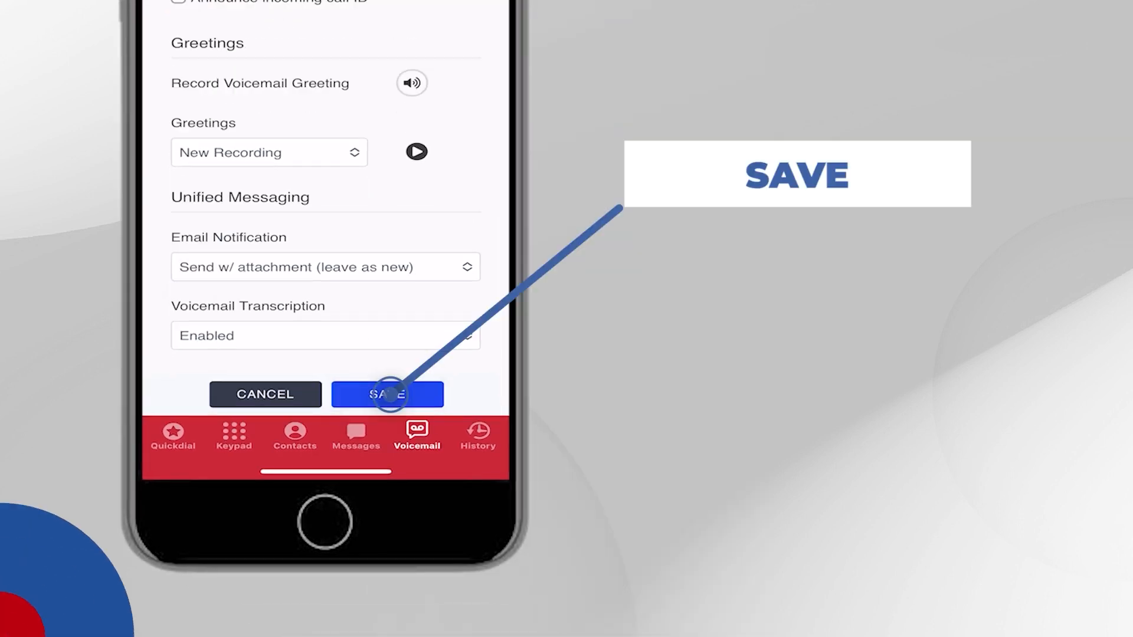
pyautogui.click(386, 393)
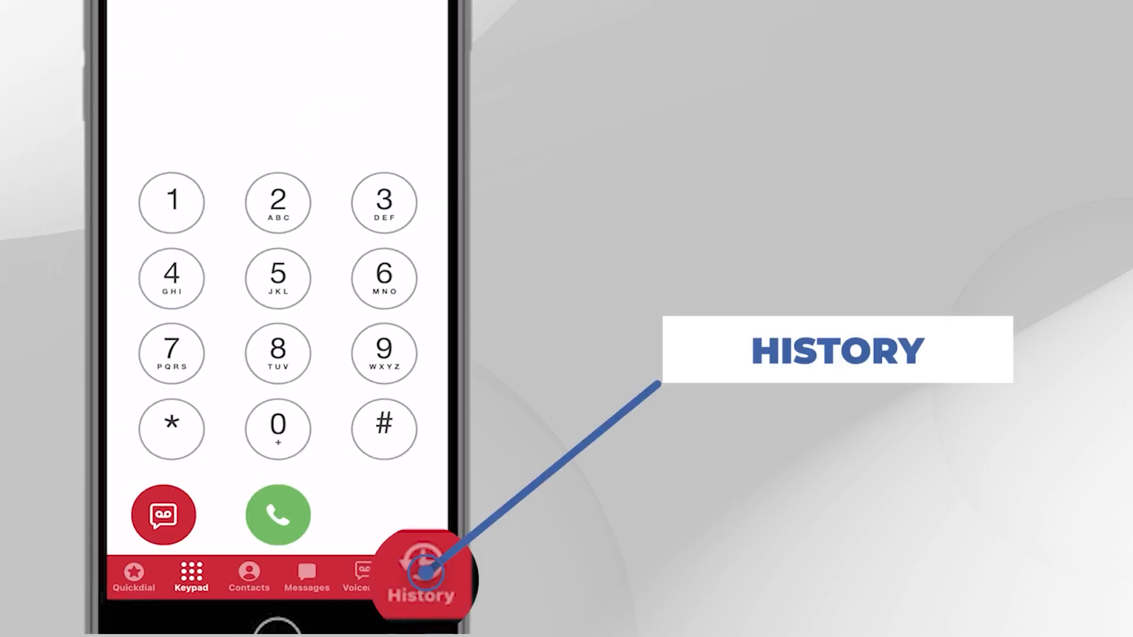
pyautogui.click(421, 578)
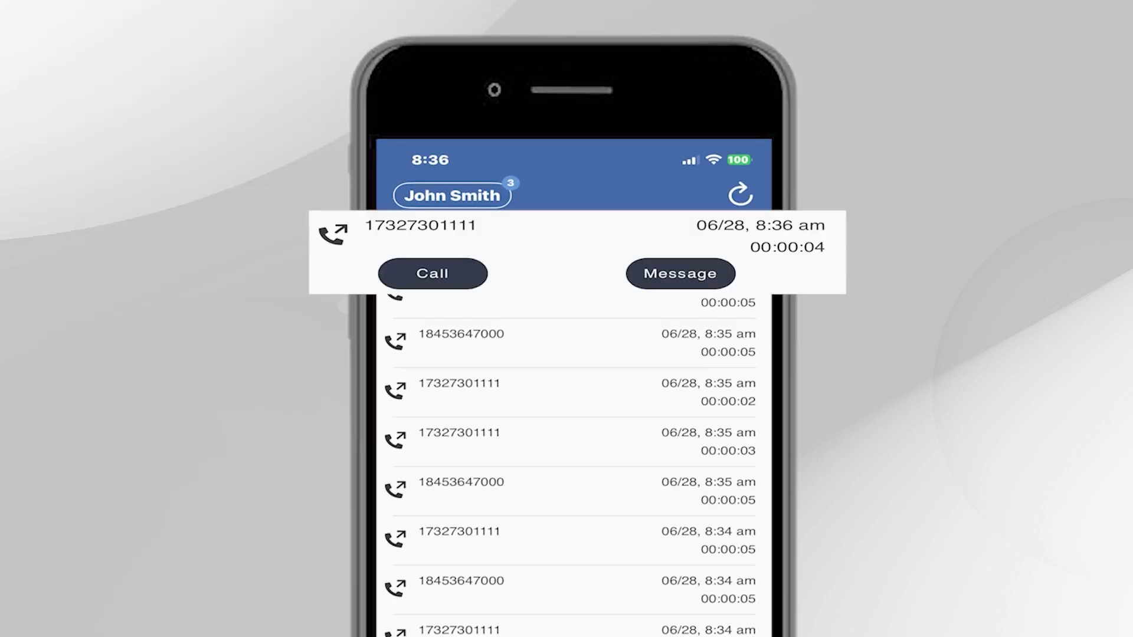
pyautogui.click(432, 273)
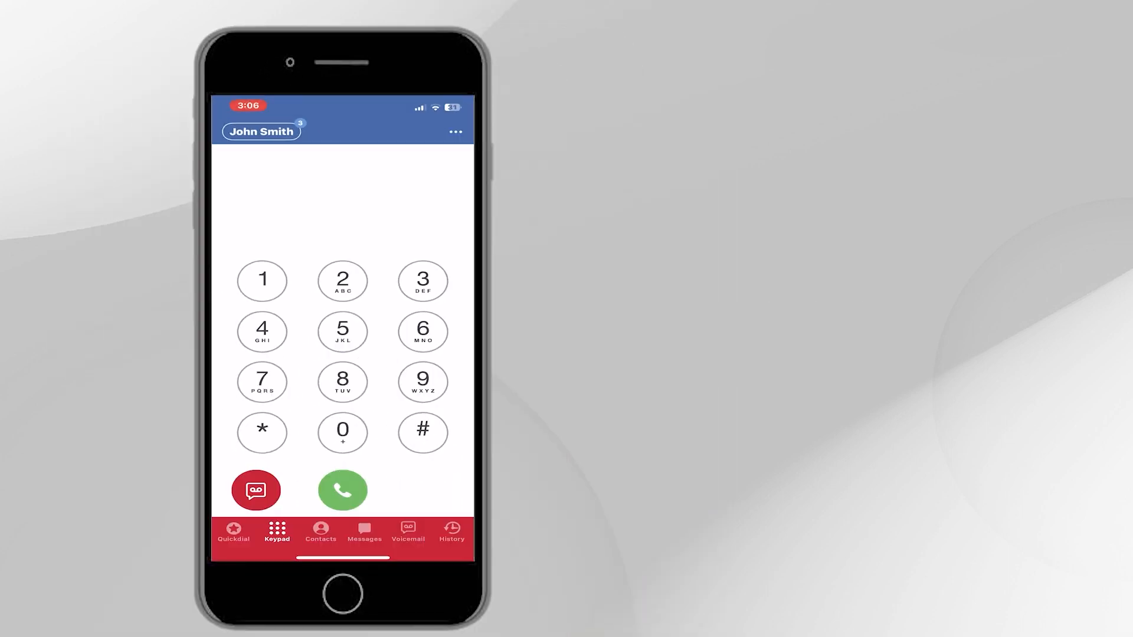
# Switch on Do Not Disturb from the name badge, adding a red DND badge
pyautogui.click(454, 132)
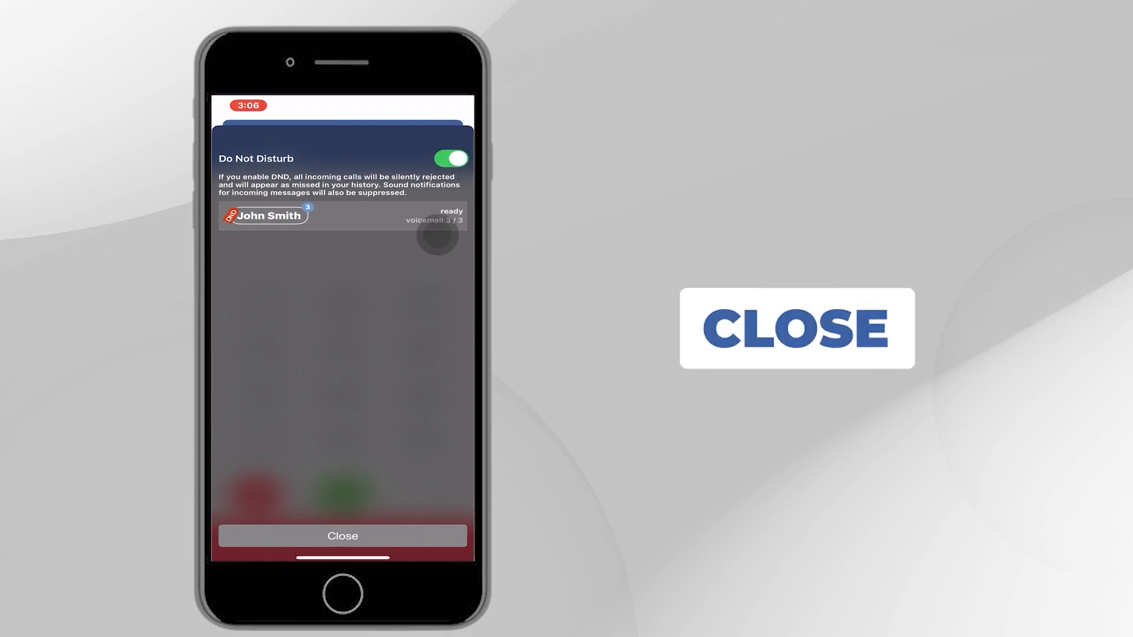
pyautogui.click(342, 535)
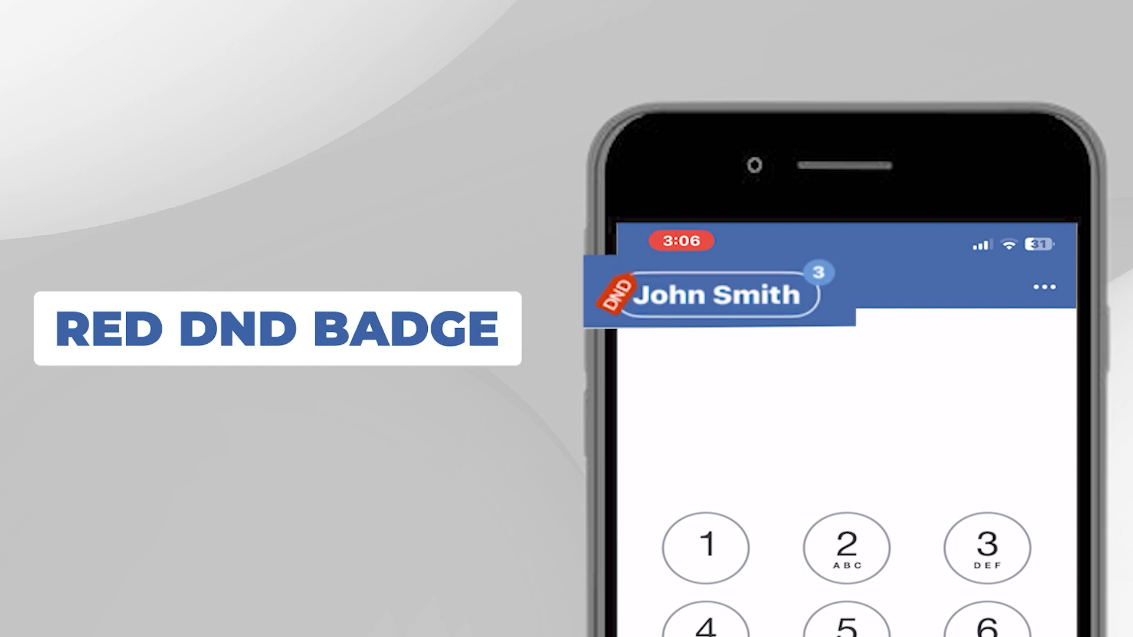
pyautogui.click(620, 295)
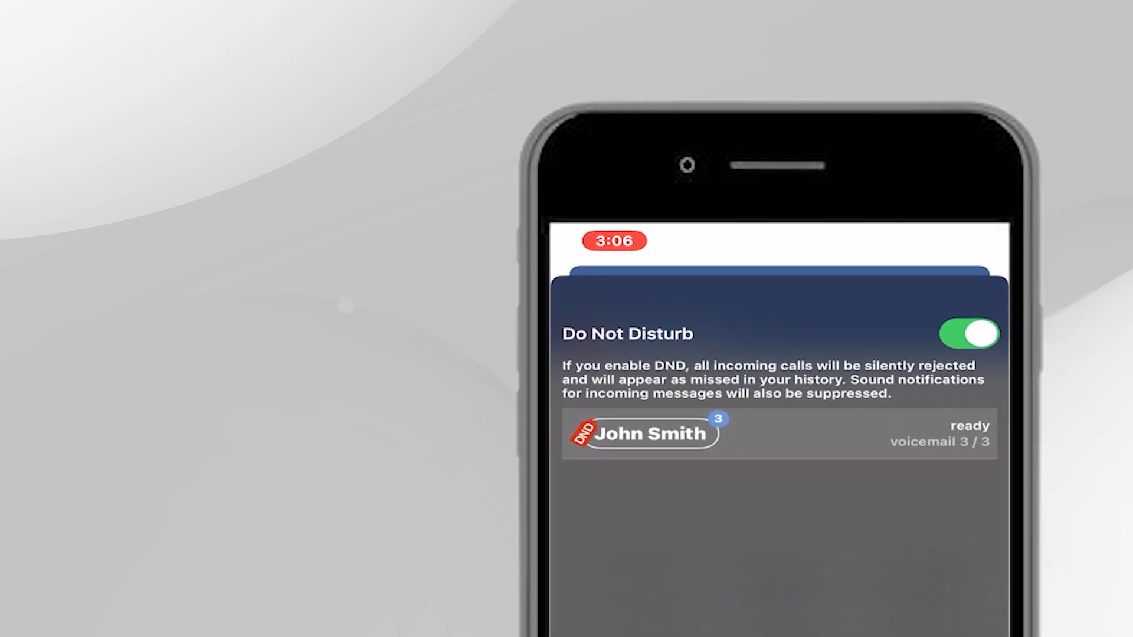